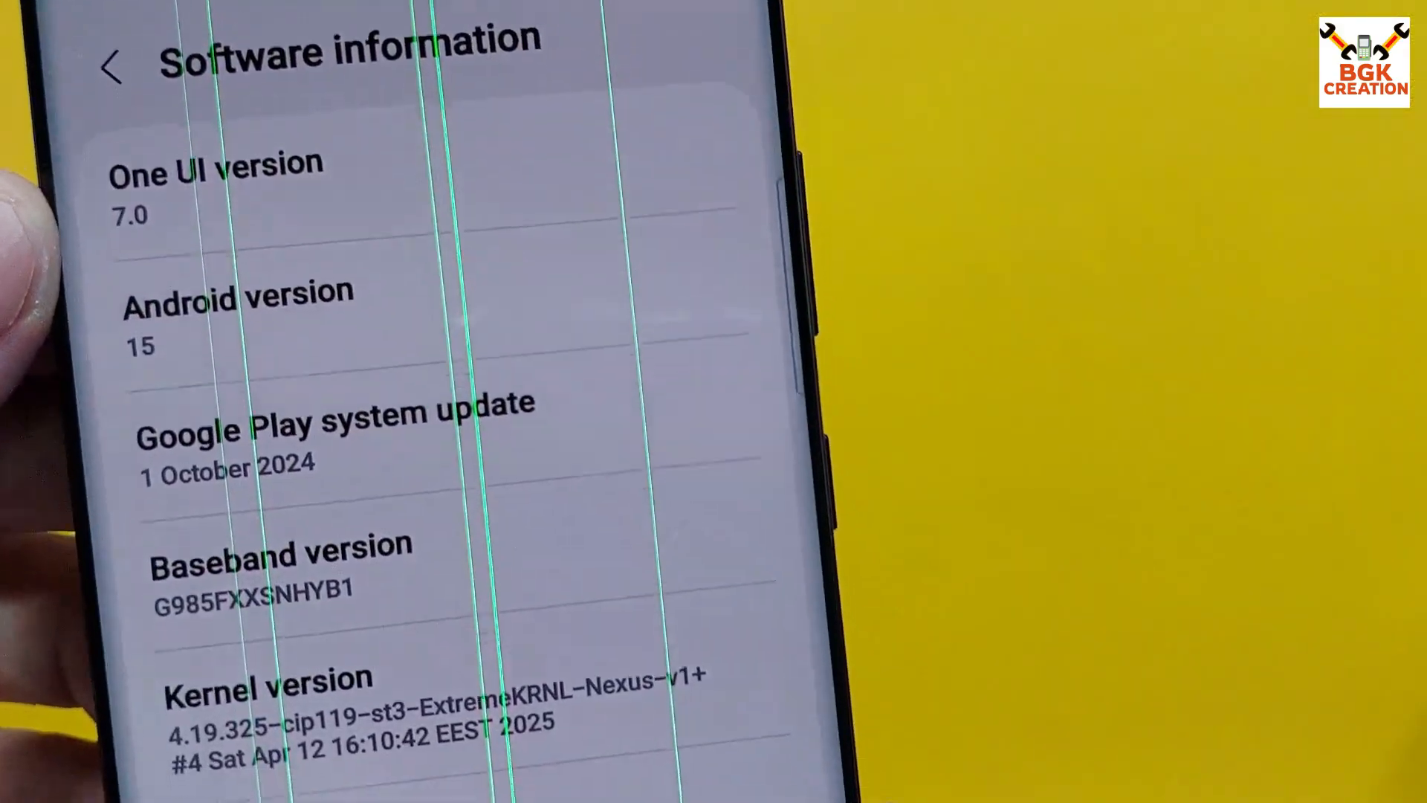
Scroll the Software information page down to Build number ExtremeROM Nexus 1.0.0
scroll(down, 3)
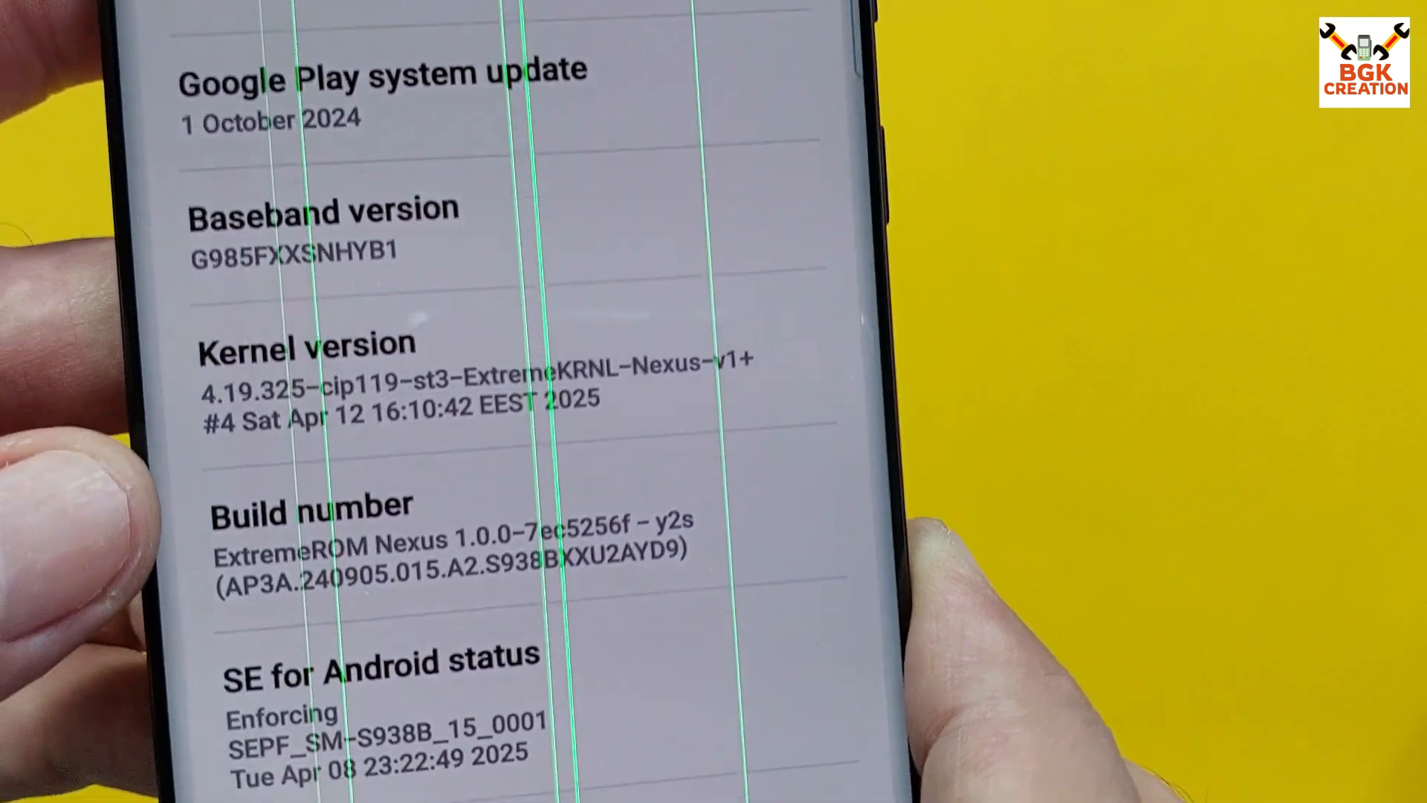
scroll(down, 3)
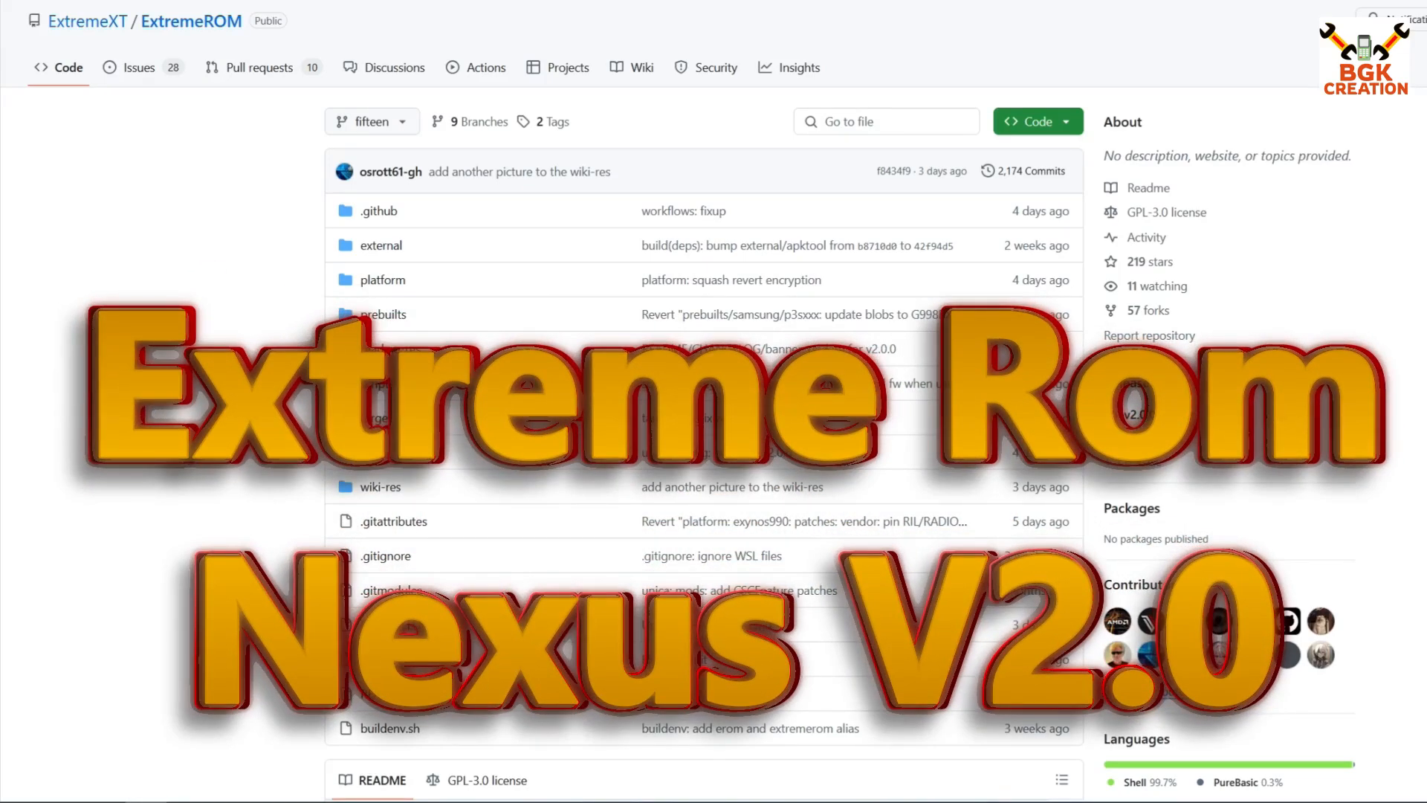
Scroll the ExtremeROM README down toward its Credits section
scroll(down, 3)
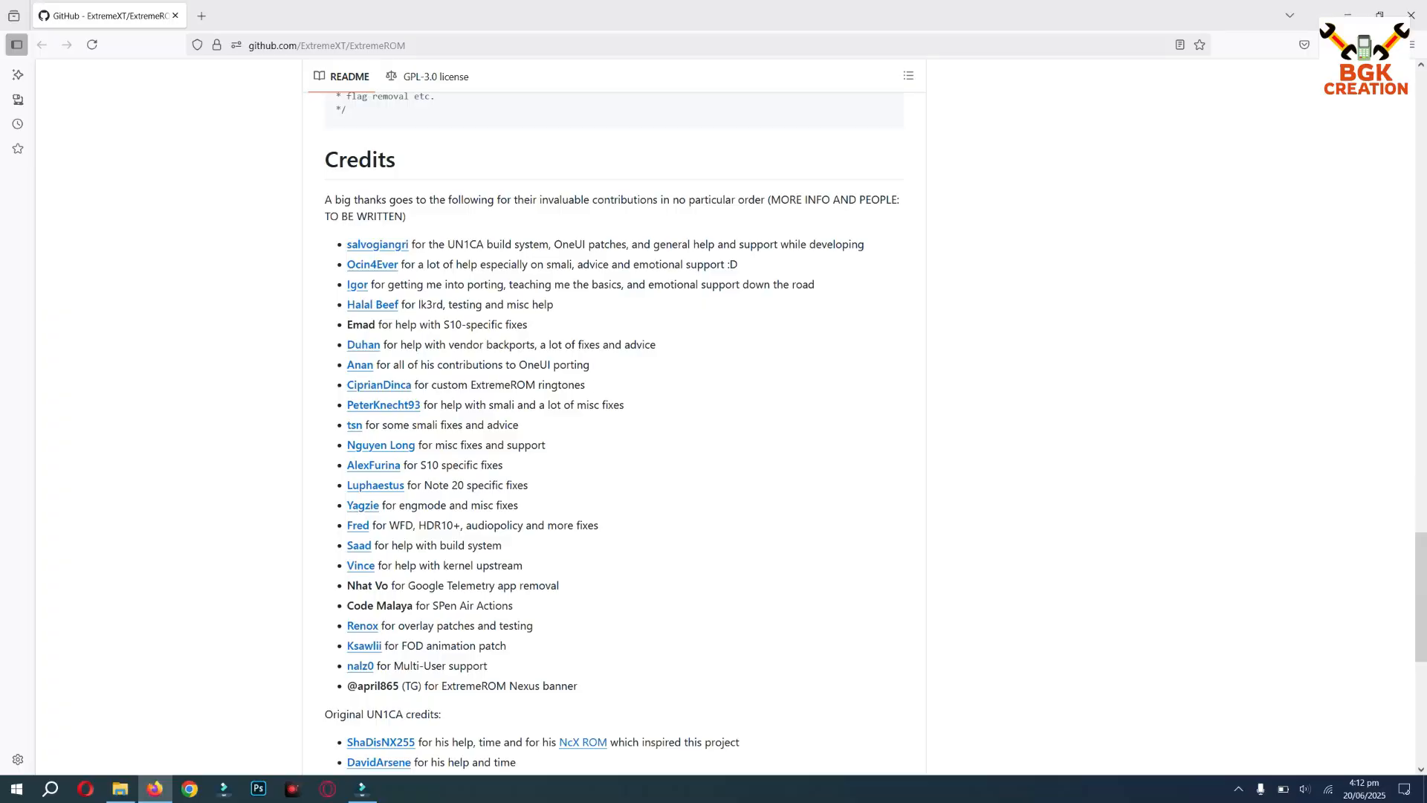
drag(347, 244, 363, 645)
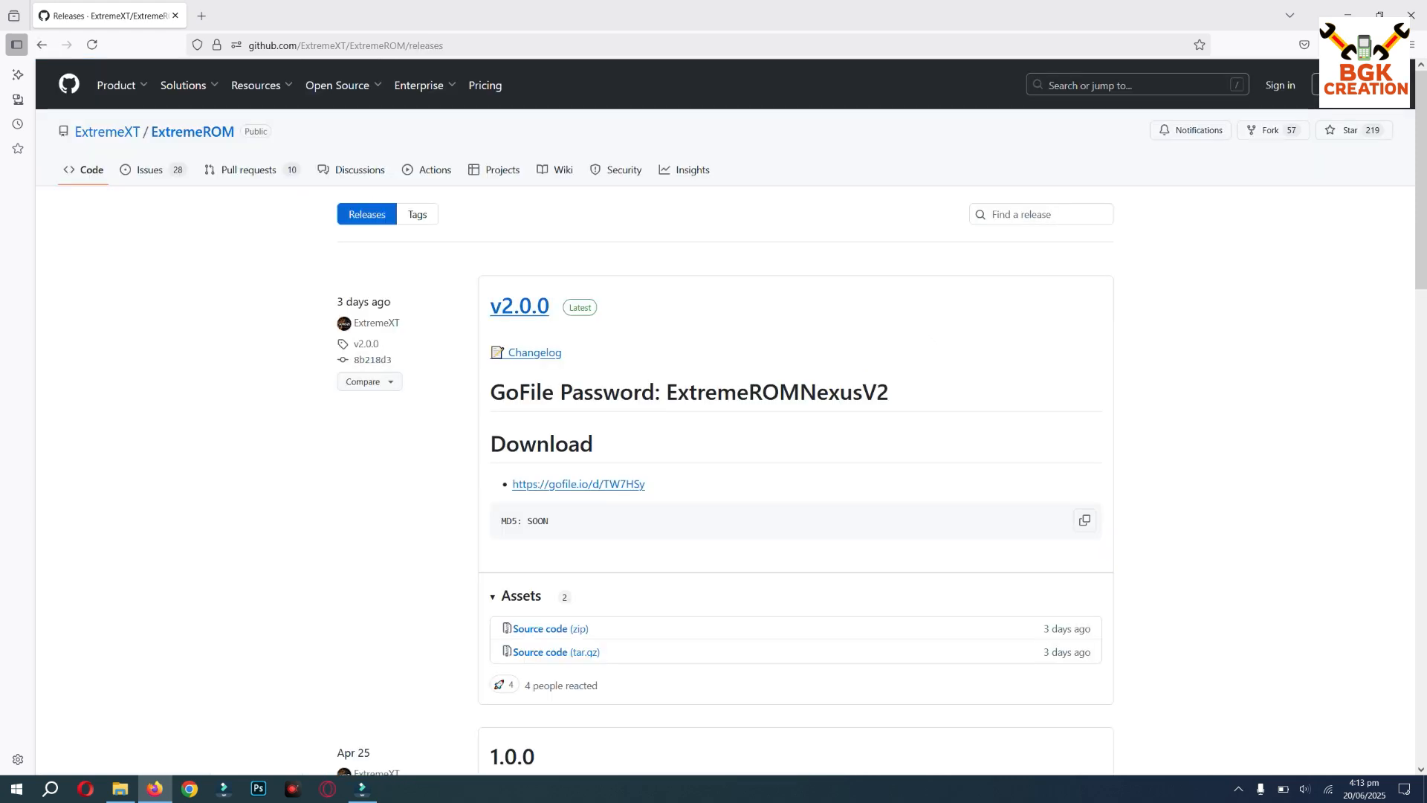
drag(668, 391, 874, 391)
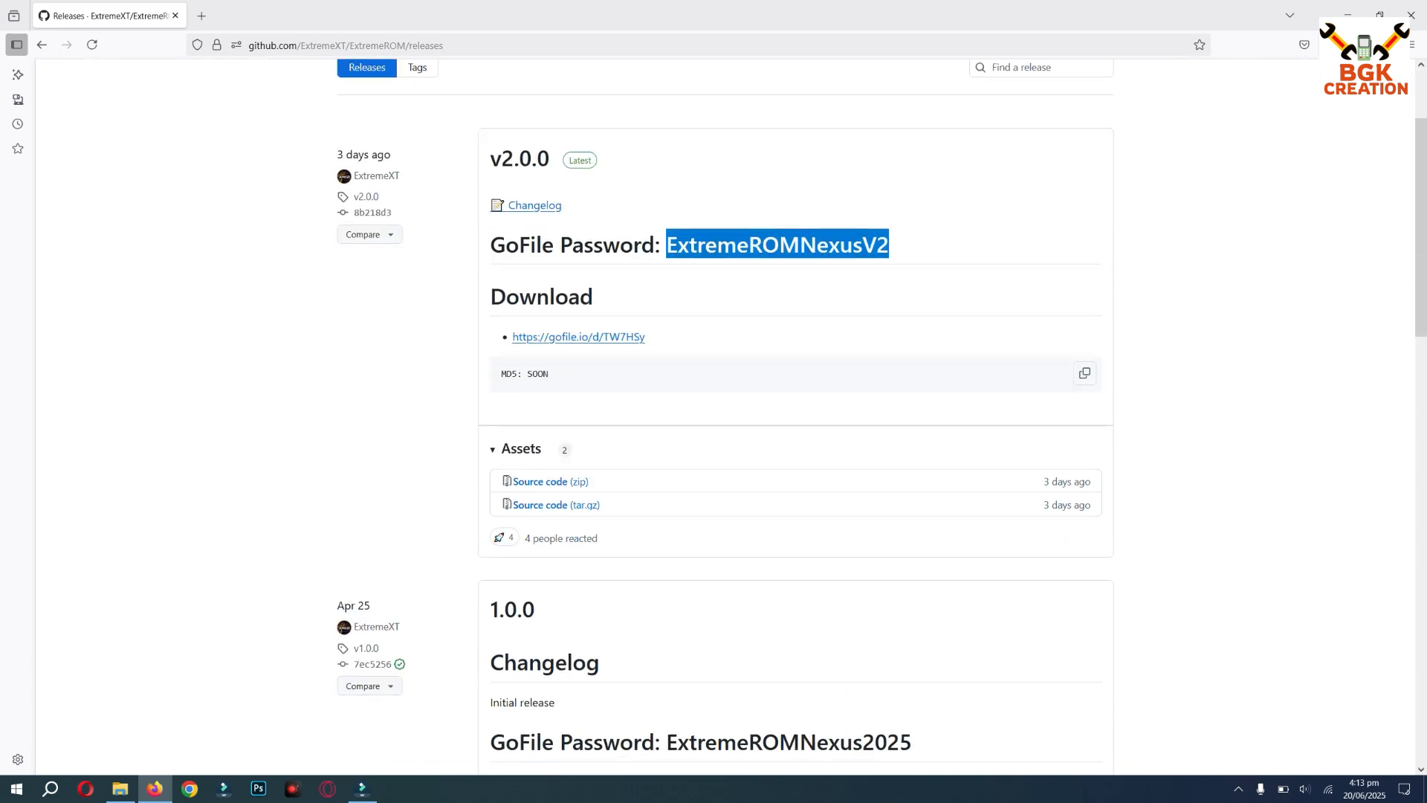
click(577, 337)
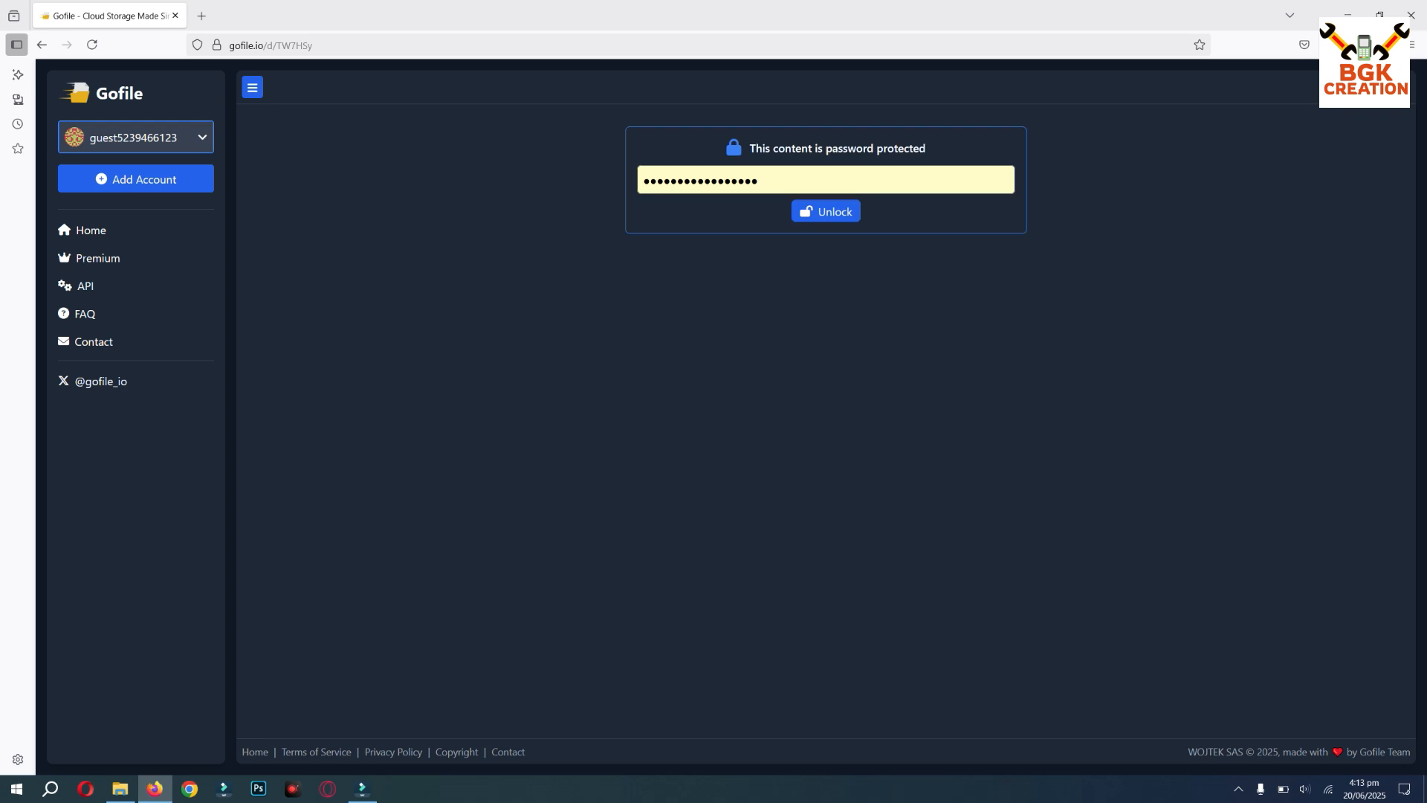
Unlock the Nexus v2.0.0 folder and scroll the device builds toward the y2s zip
click(824, 179)
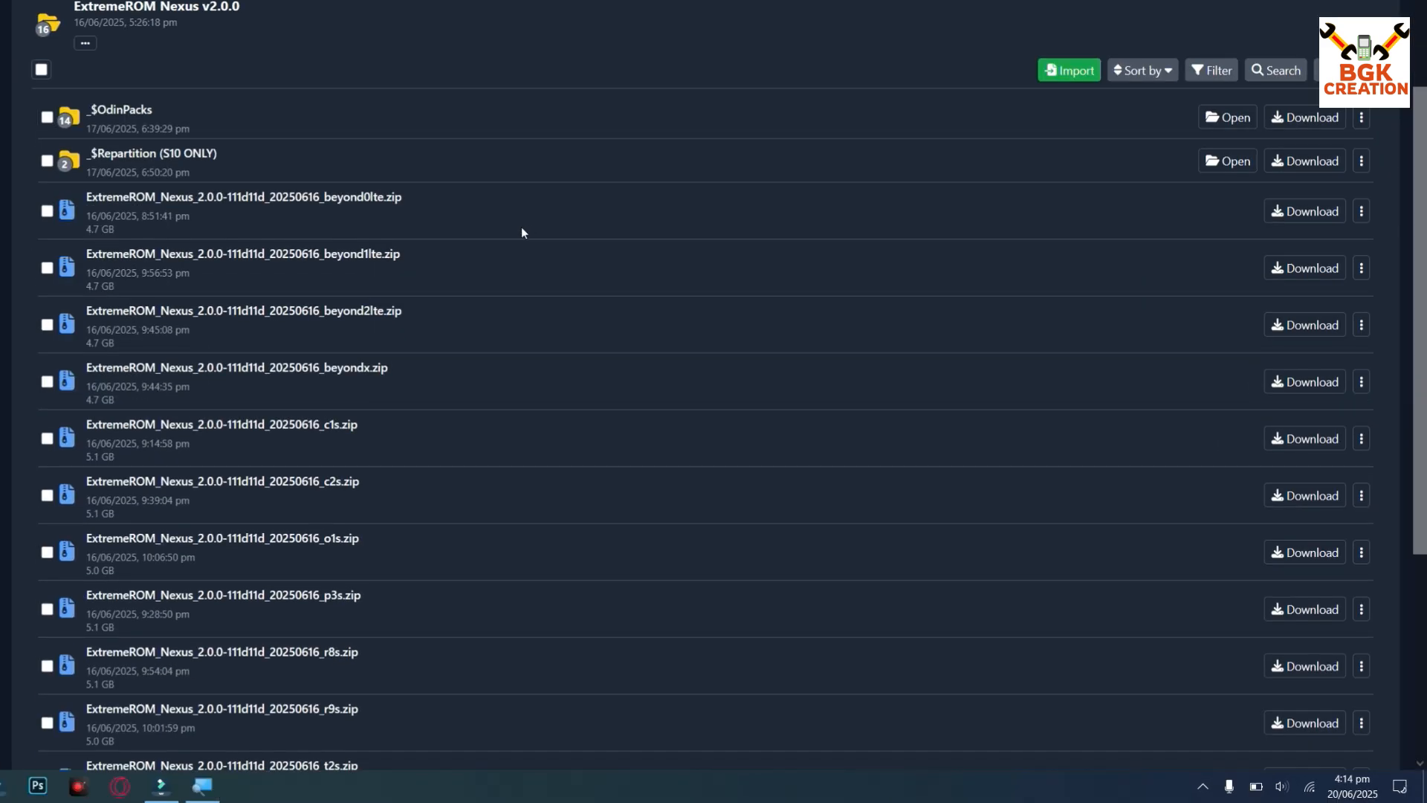
scroll(down, 3)
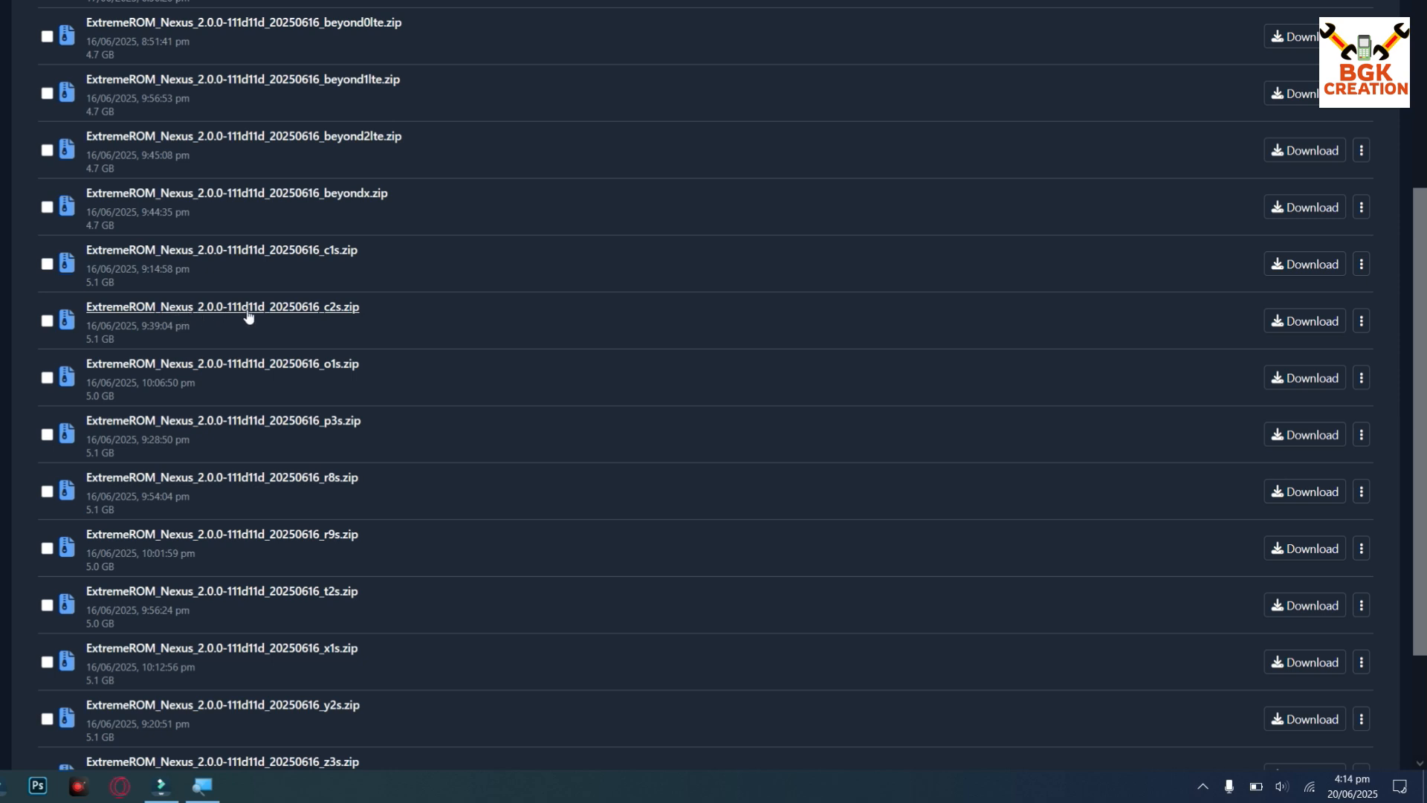
mouse_move(394, 342)
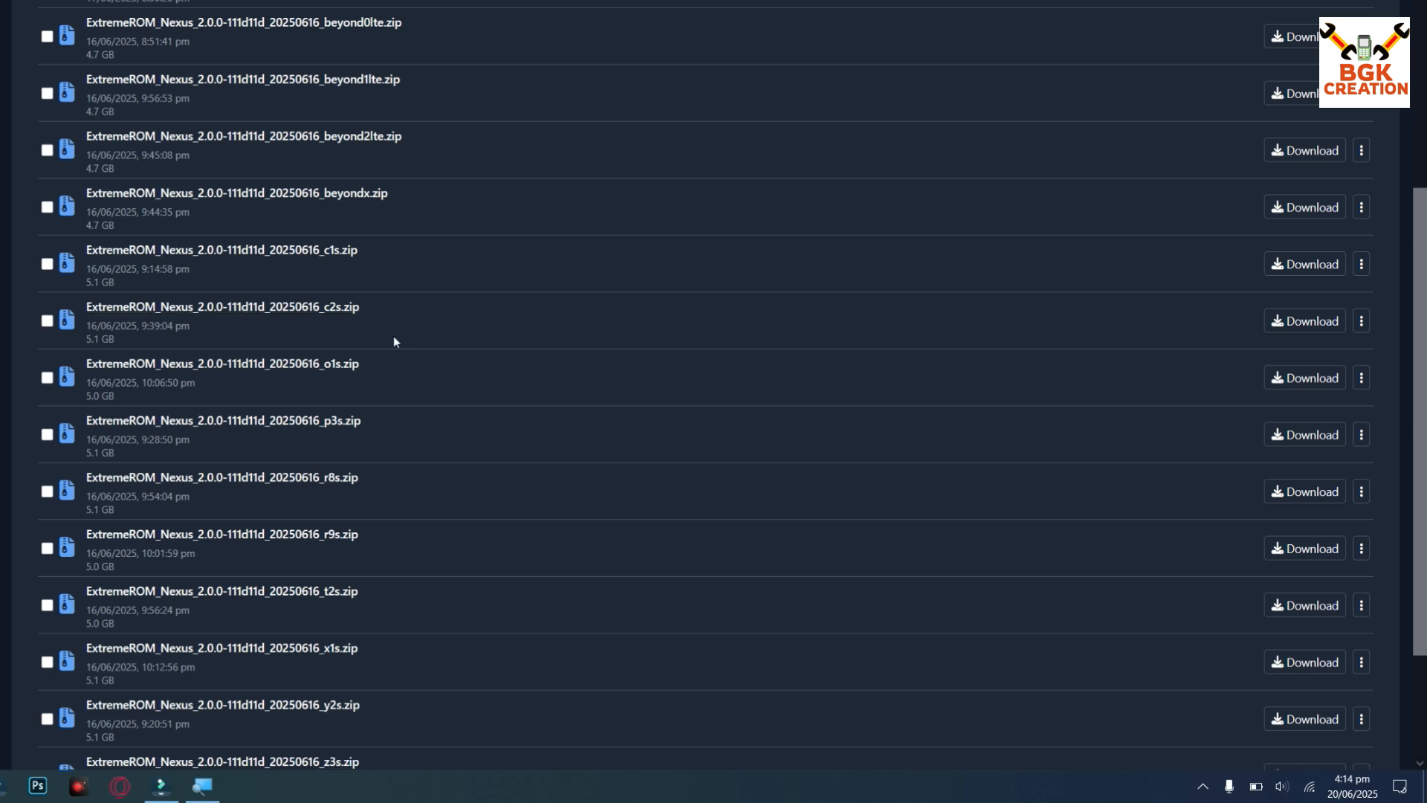
mouse_move(395, 341)
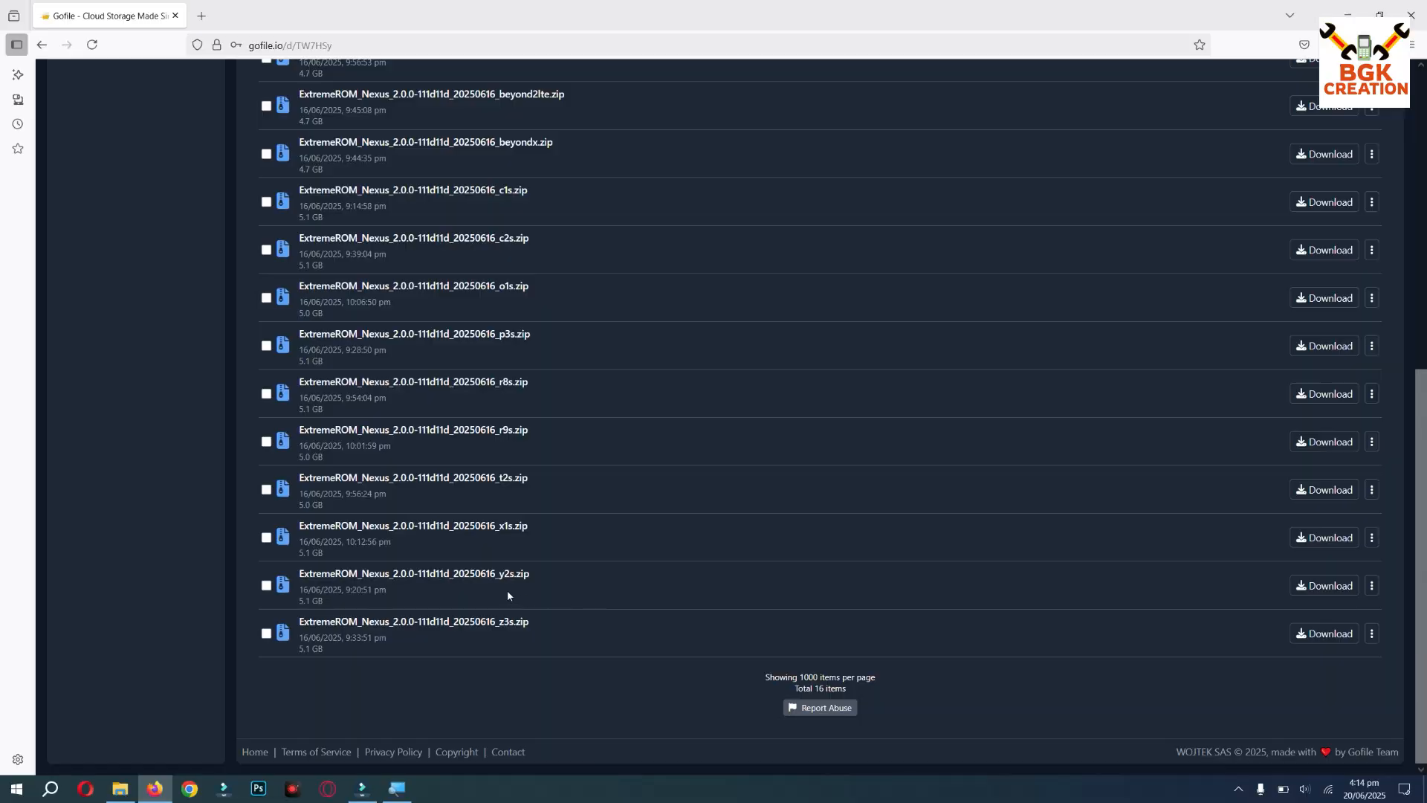
mouse_move(547, 579)
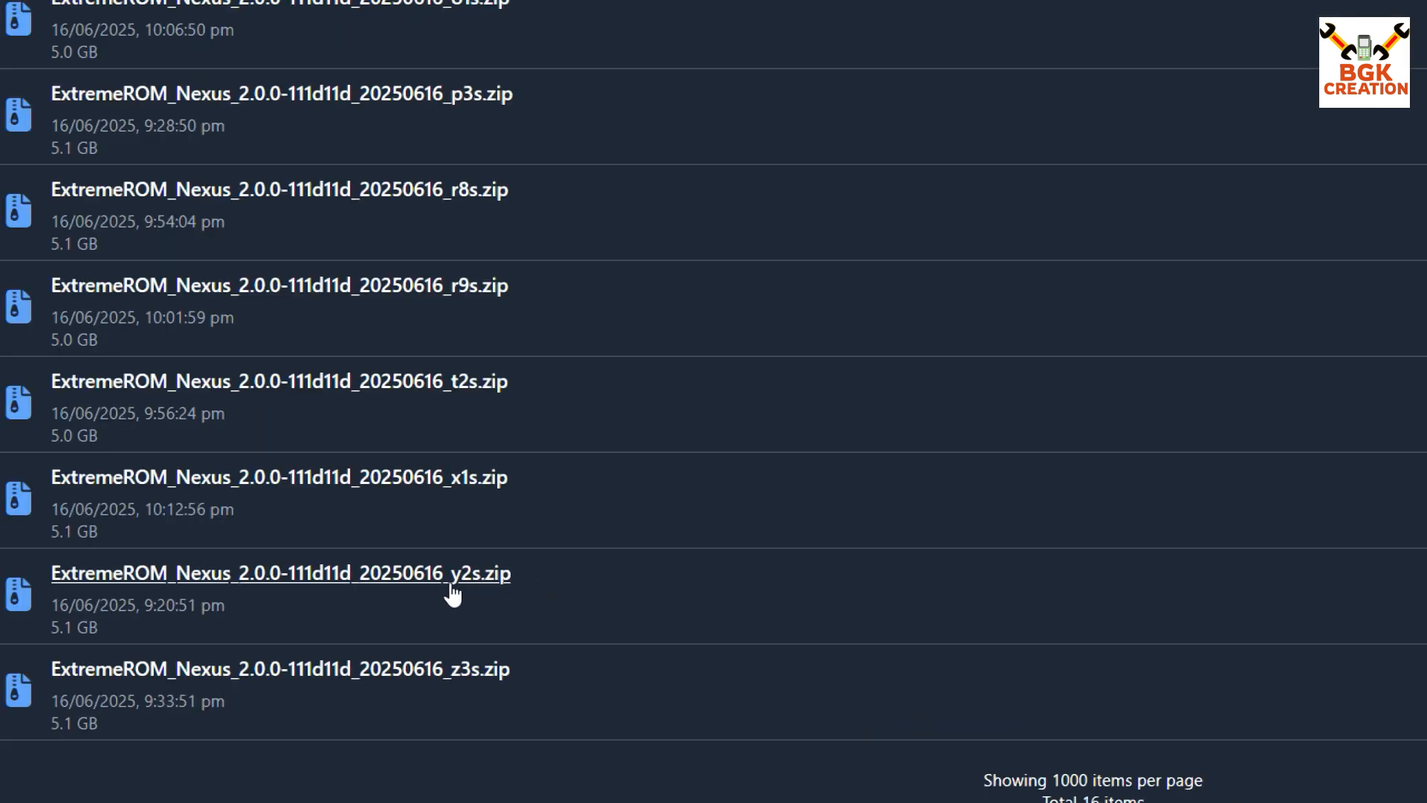
mouse_move(371, 587)
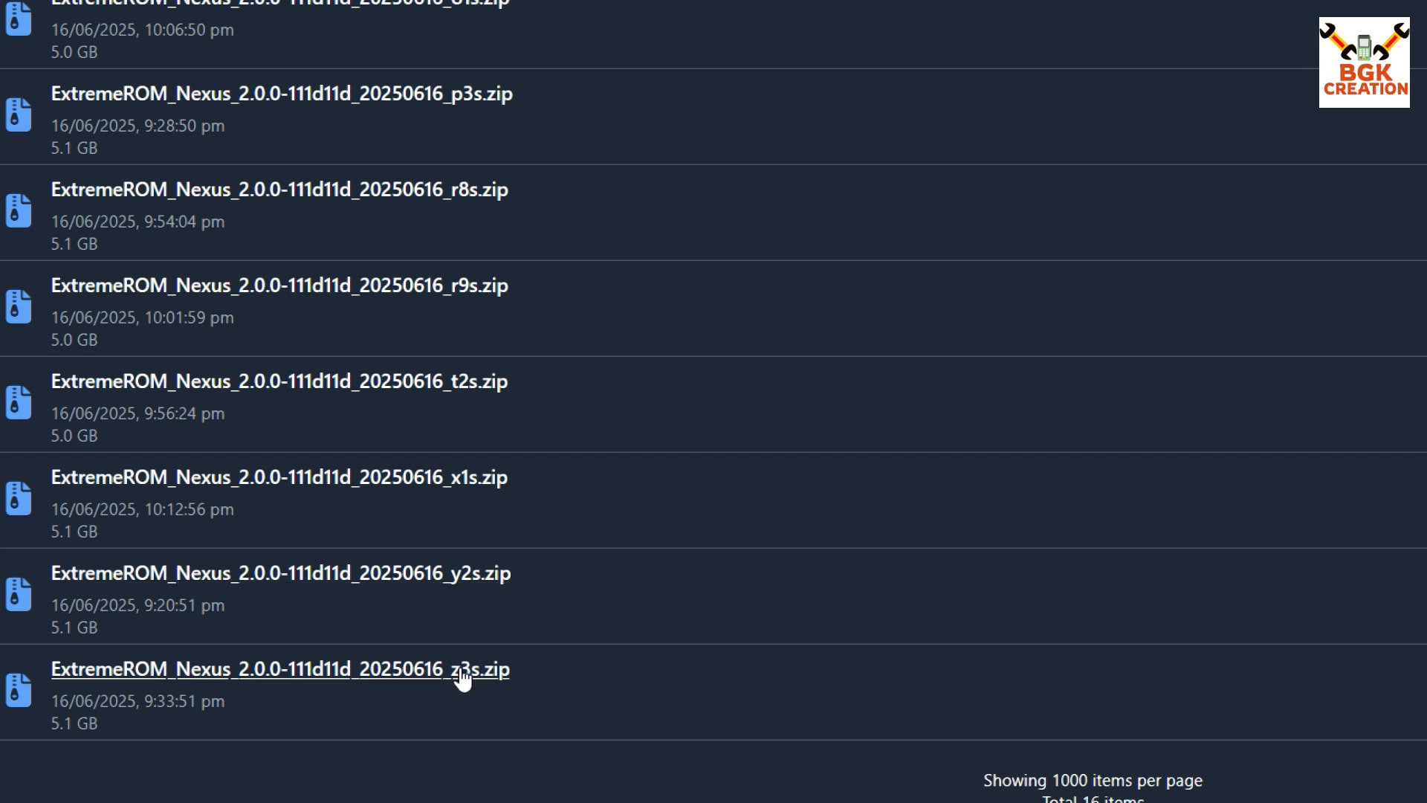
mouse_move(472, 681)
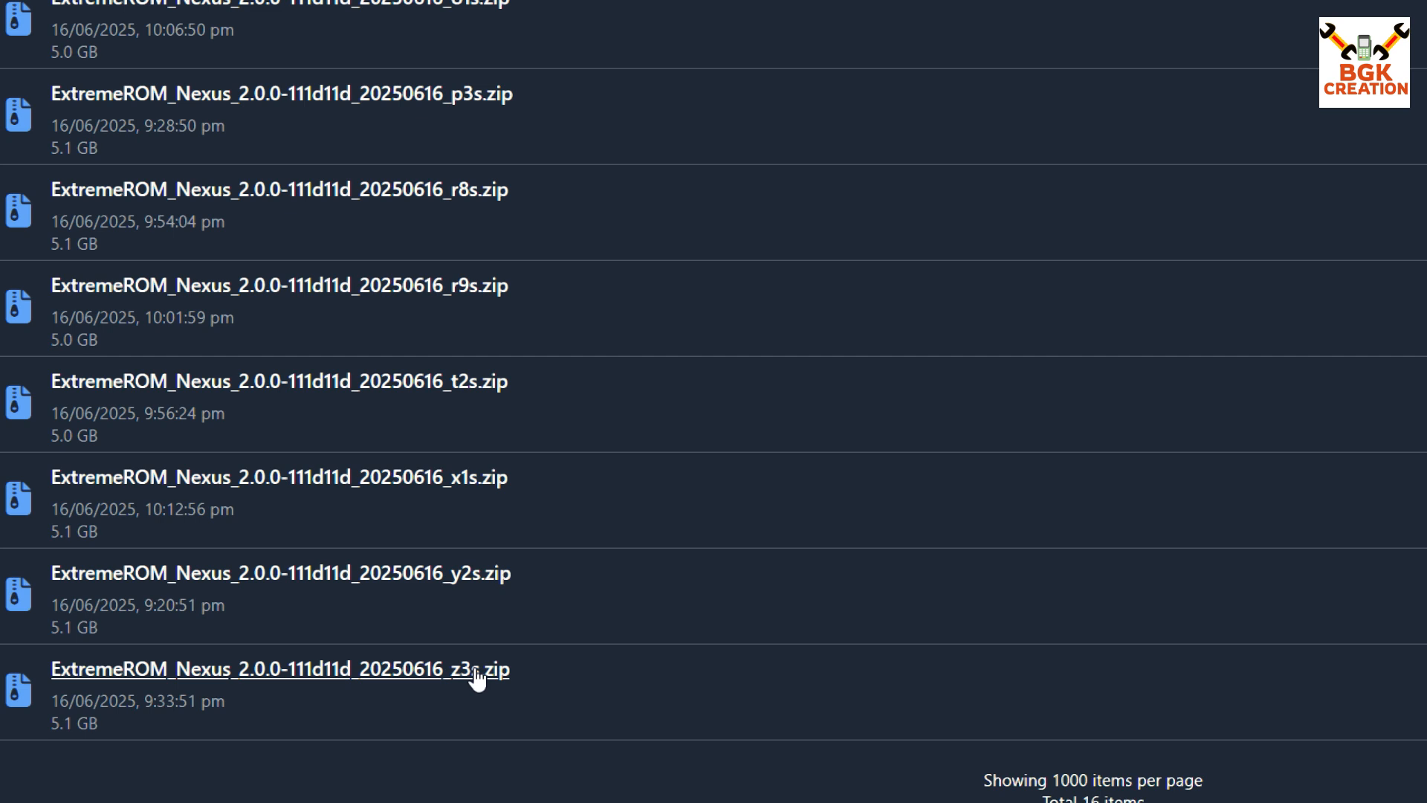
mouse_move(479, 684)
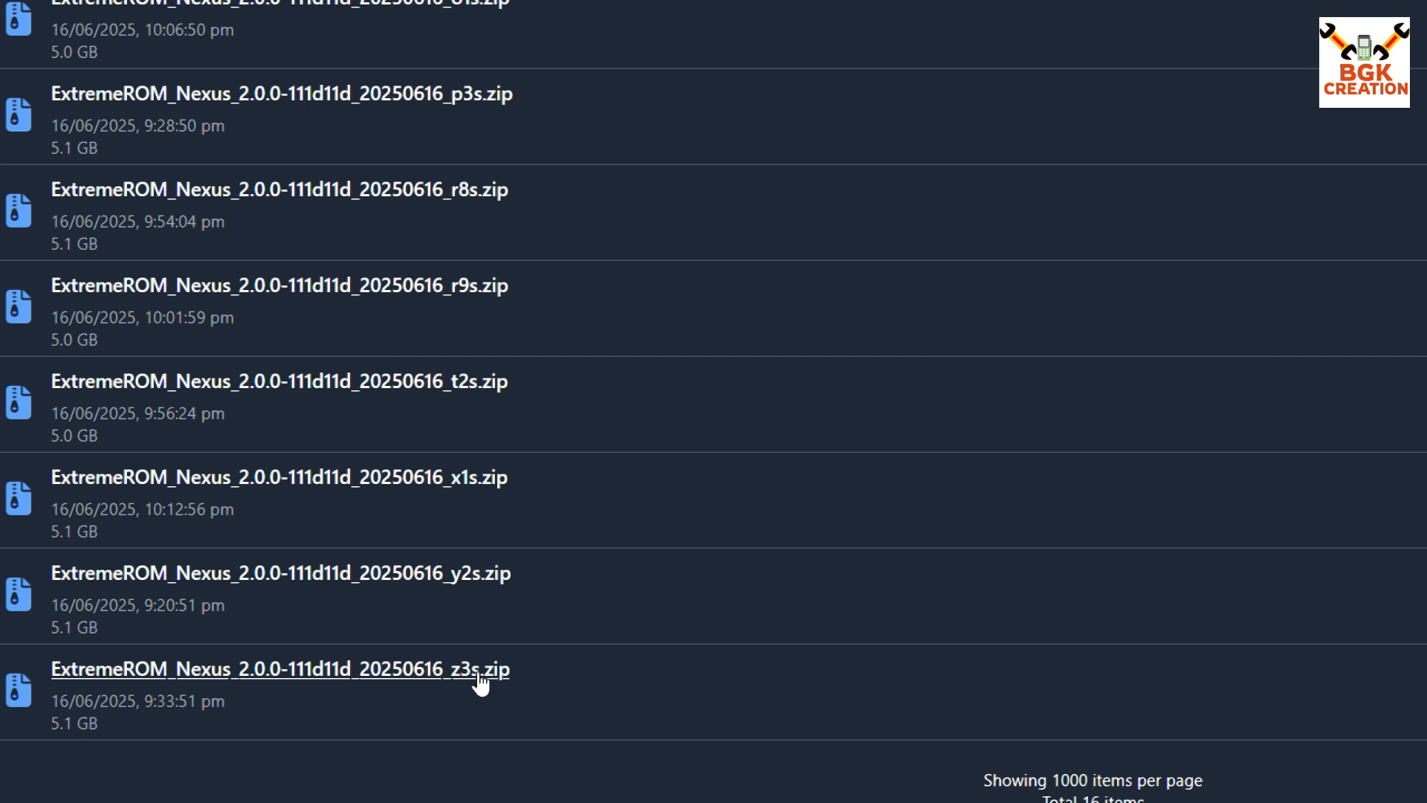
mouse_move(582, 473)
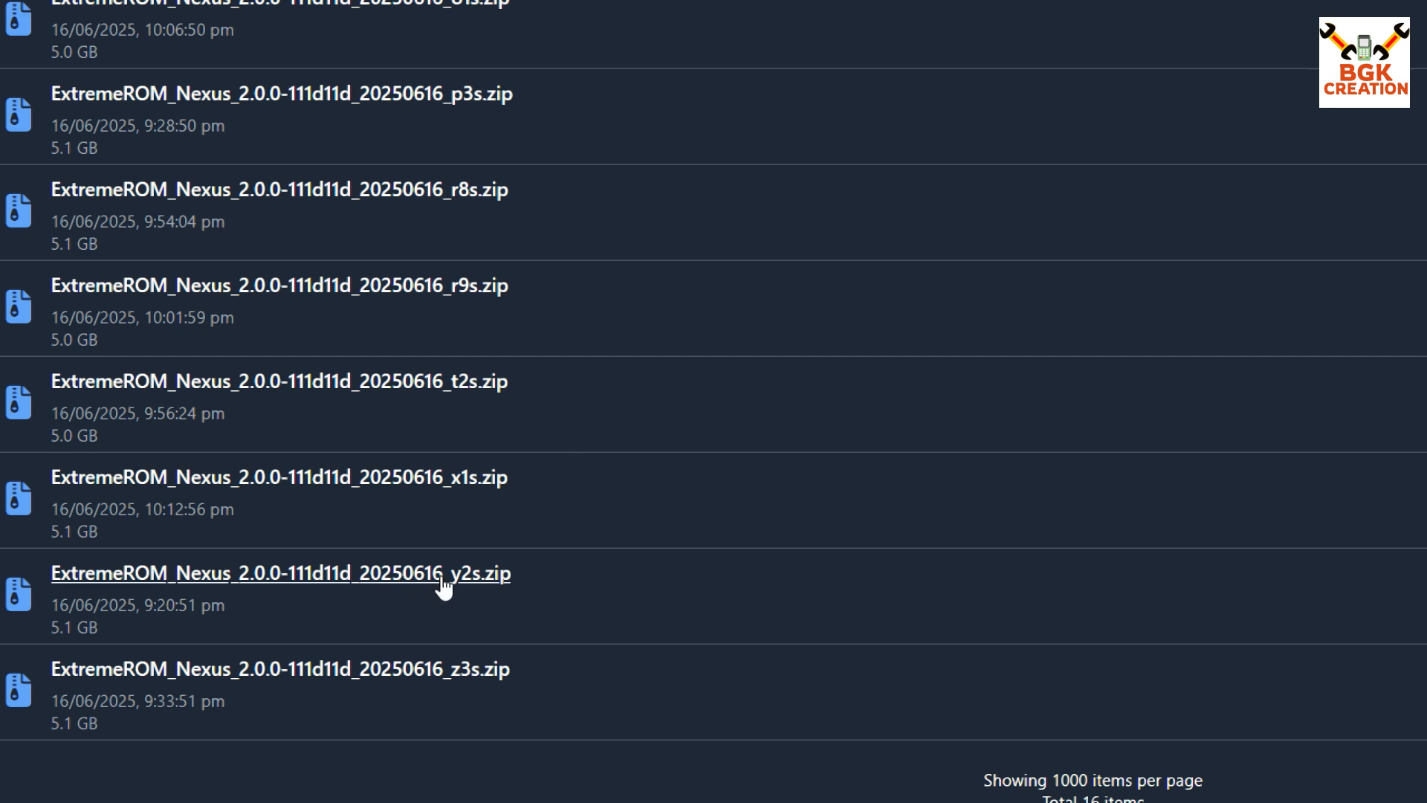
mouse_move(353, 584)
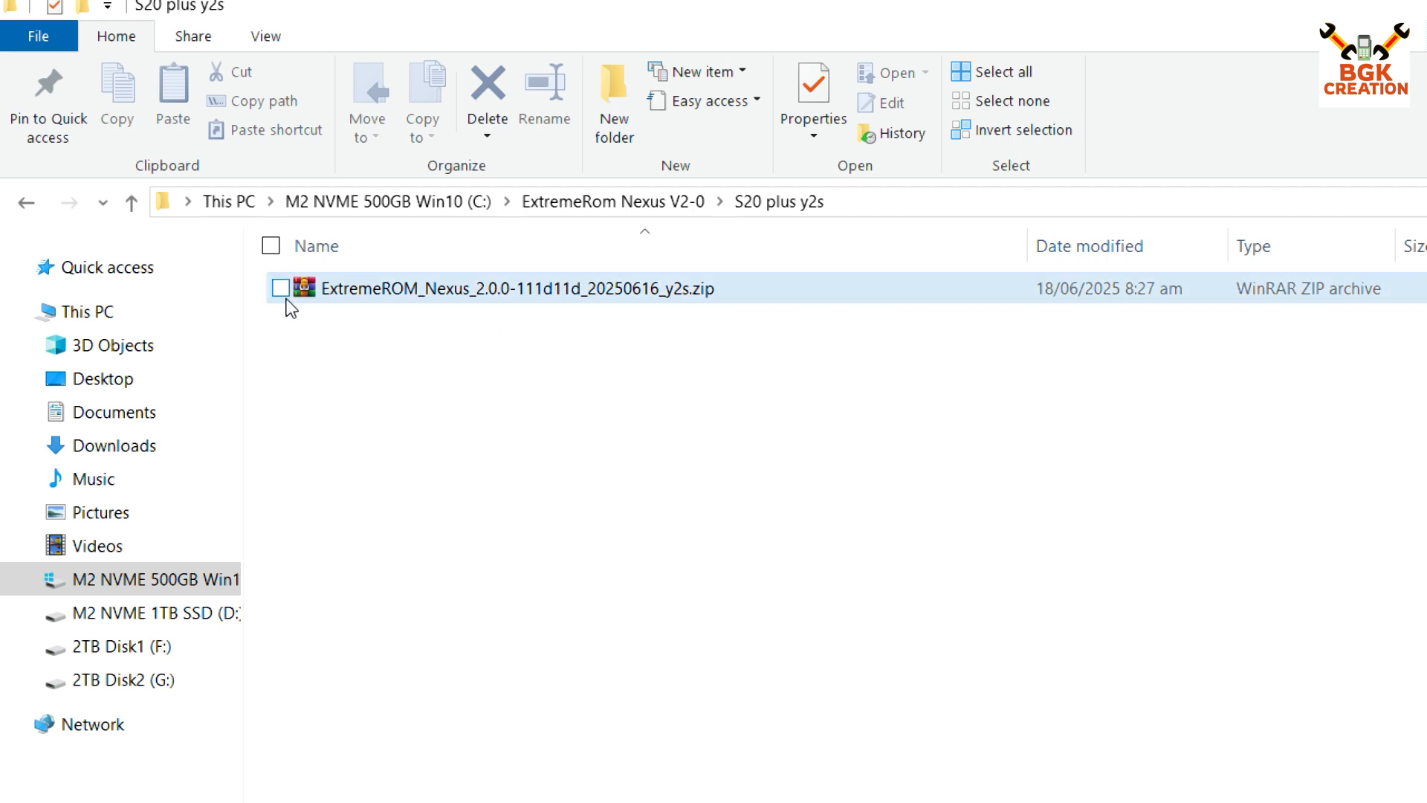
mouse_move(528, 302)
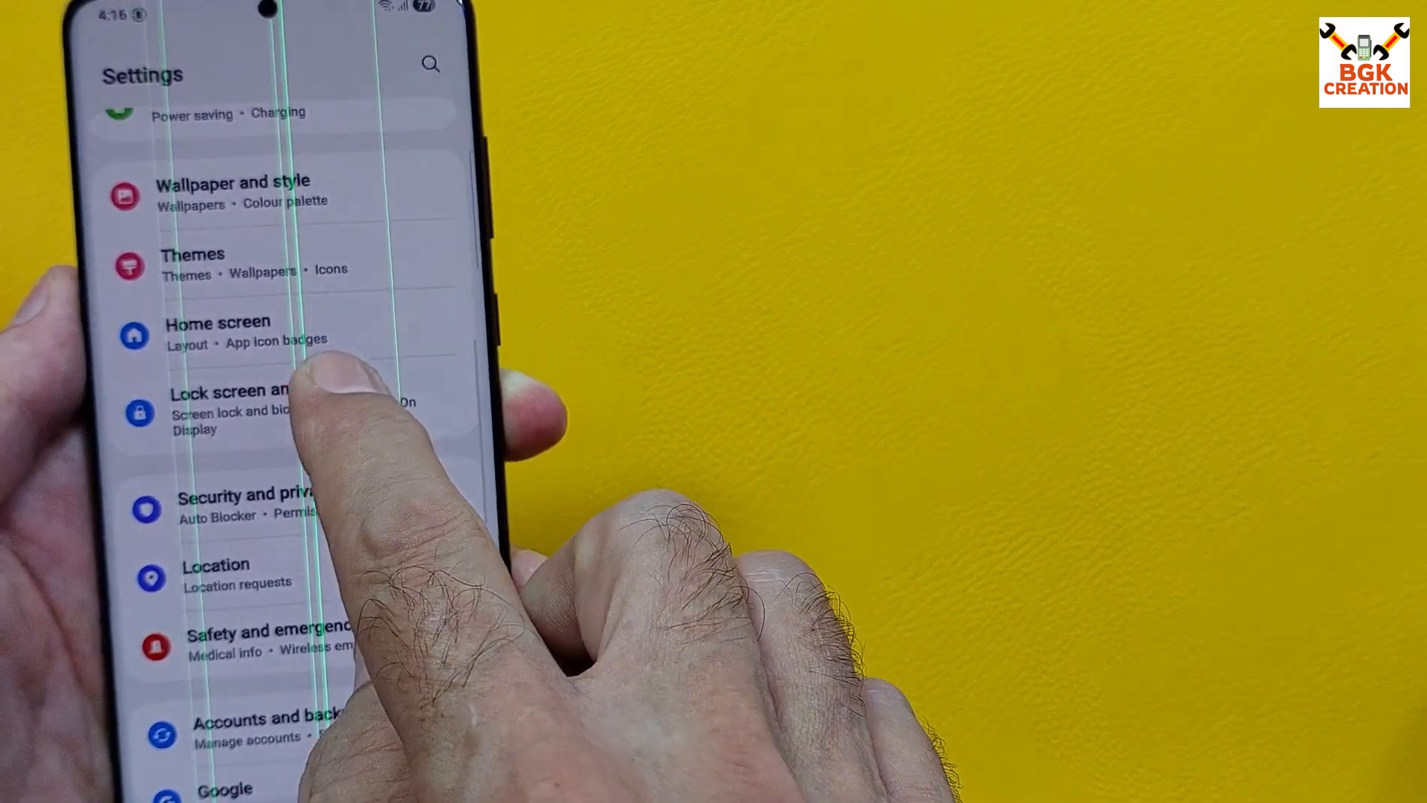
View KernelSU Next's working status with ExtremeKRNL kernel and Android 15 versions
click(219, 410)
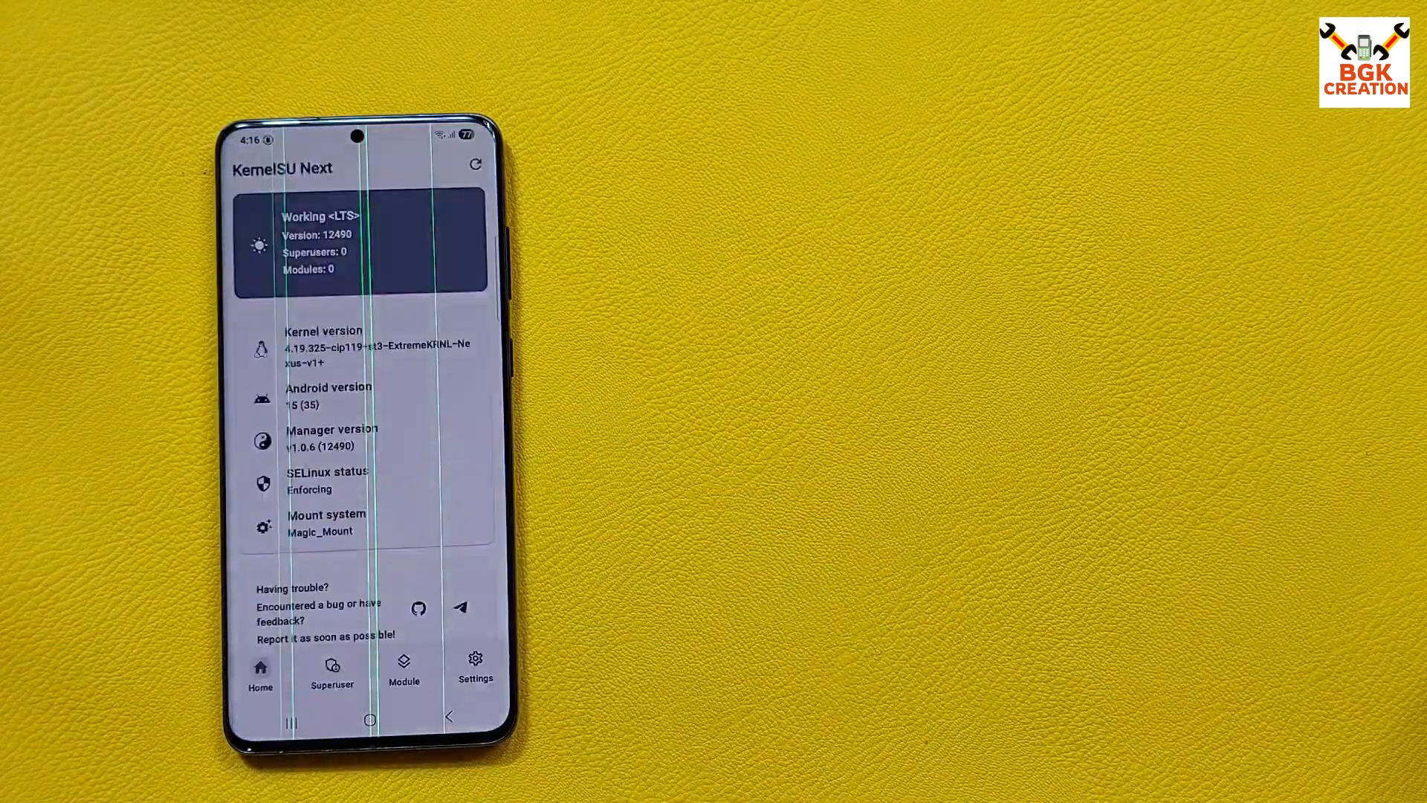
click(474, 163)
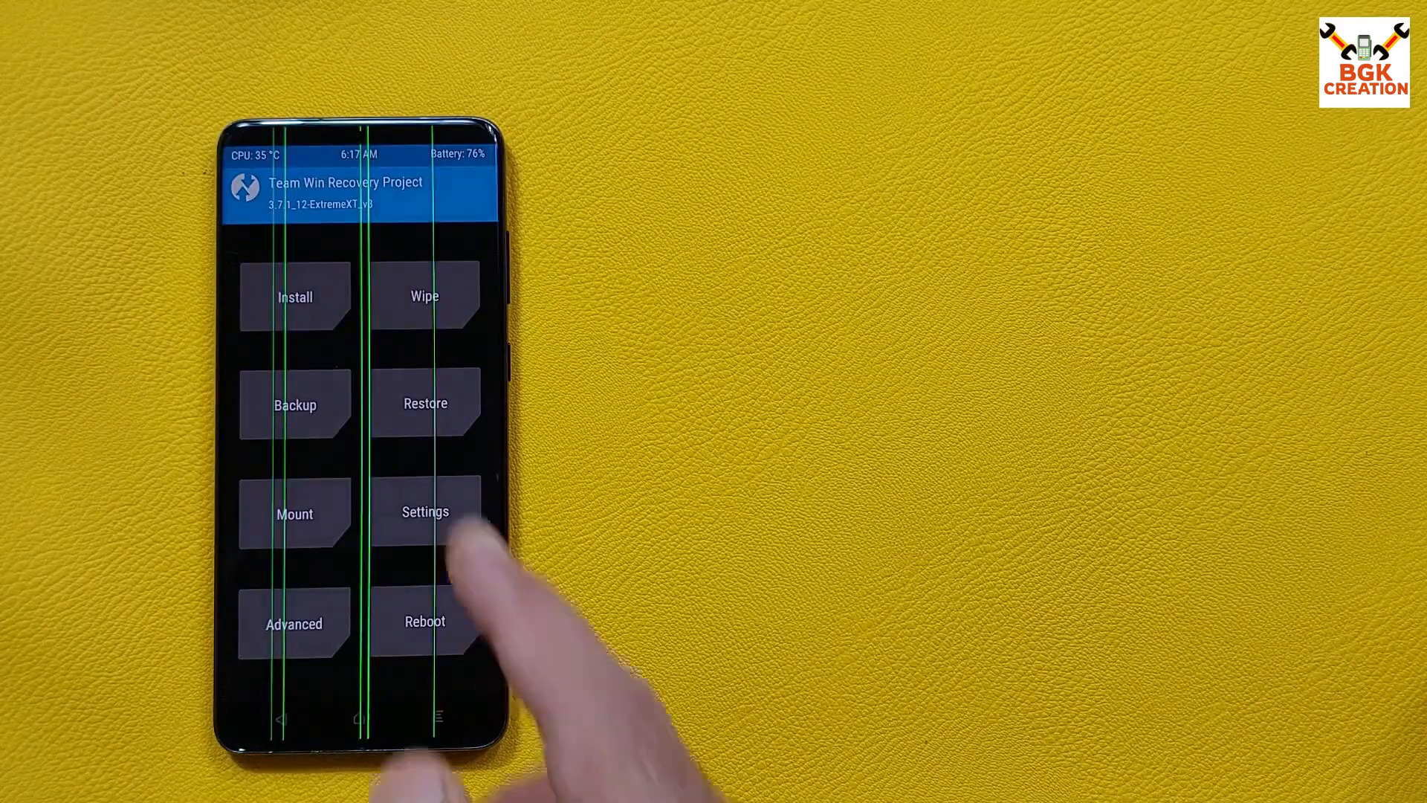
Start a TWRP zip install and browse into the /sdcard/Download folder
click(426, 511)
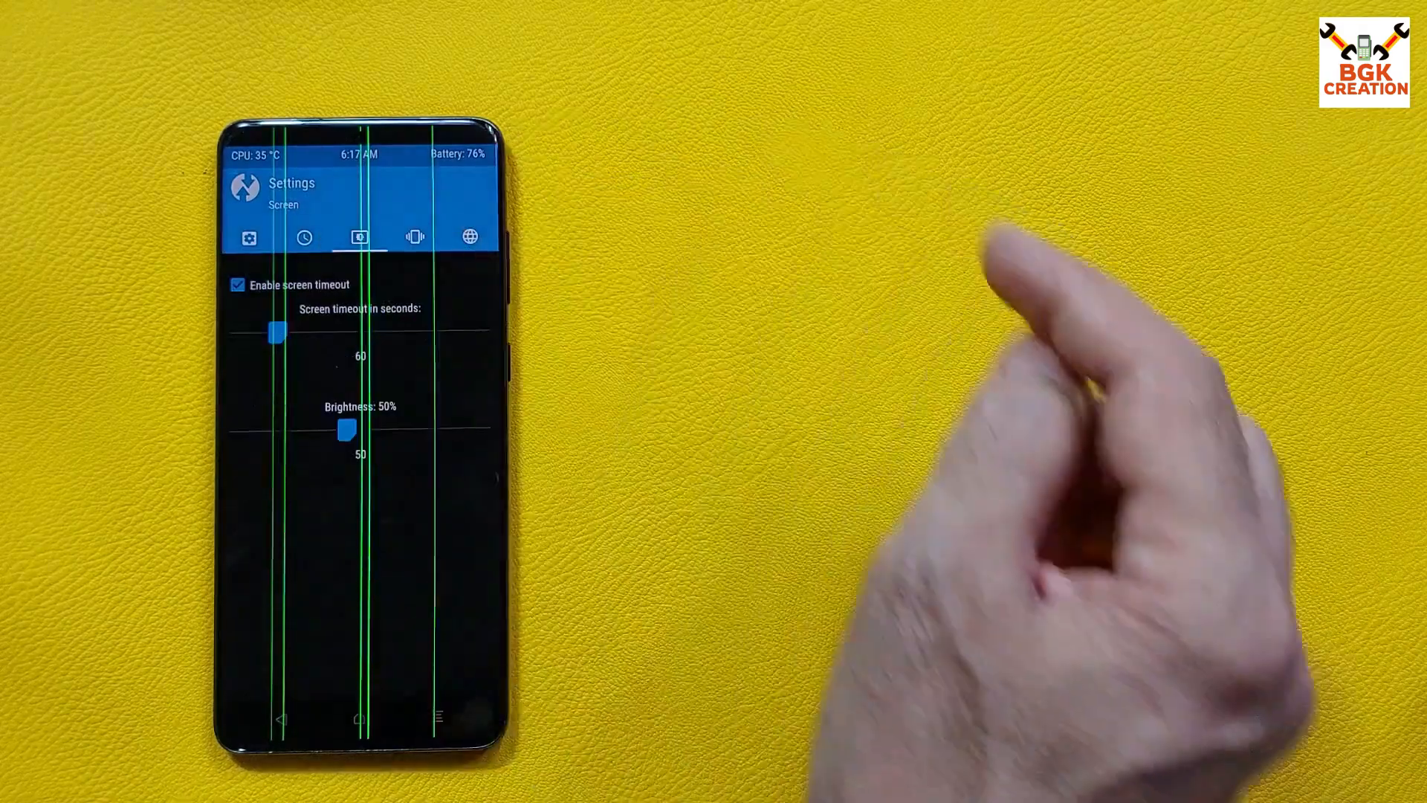
drag(276, 330, 460, 330)
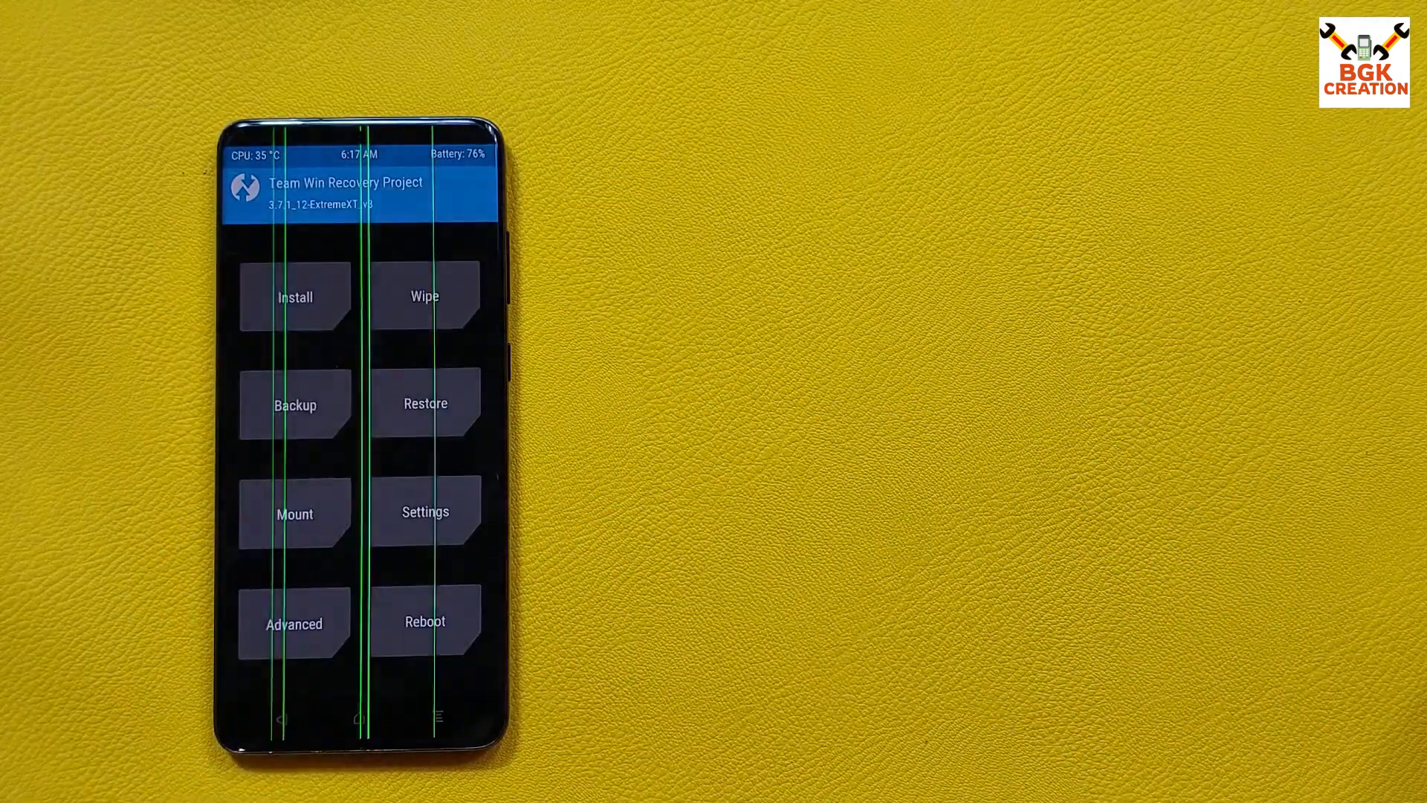
click(294, 298)
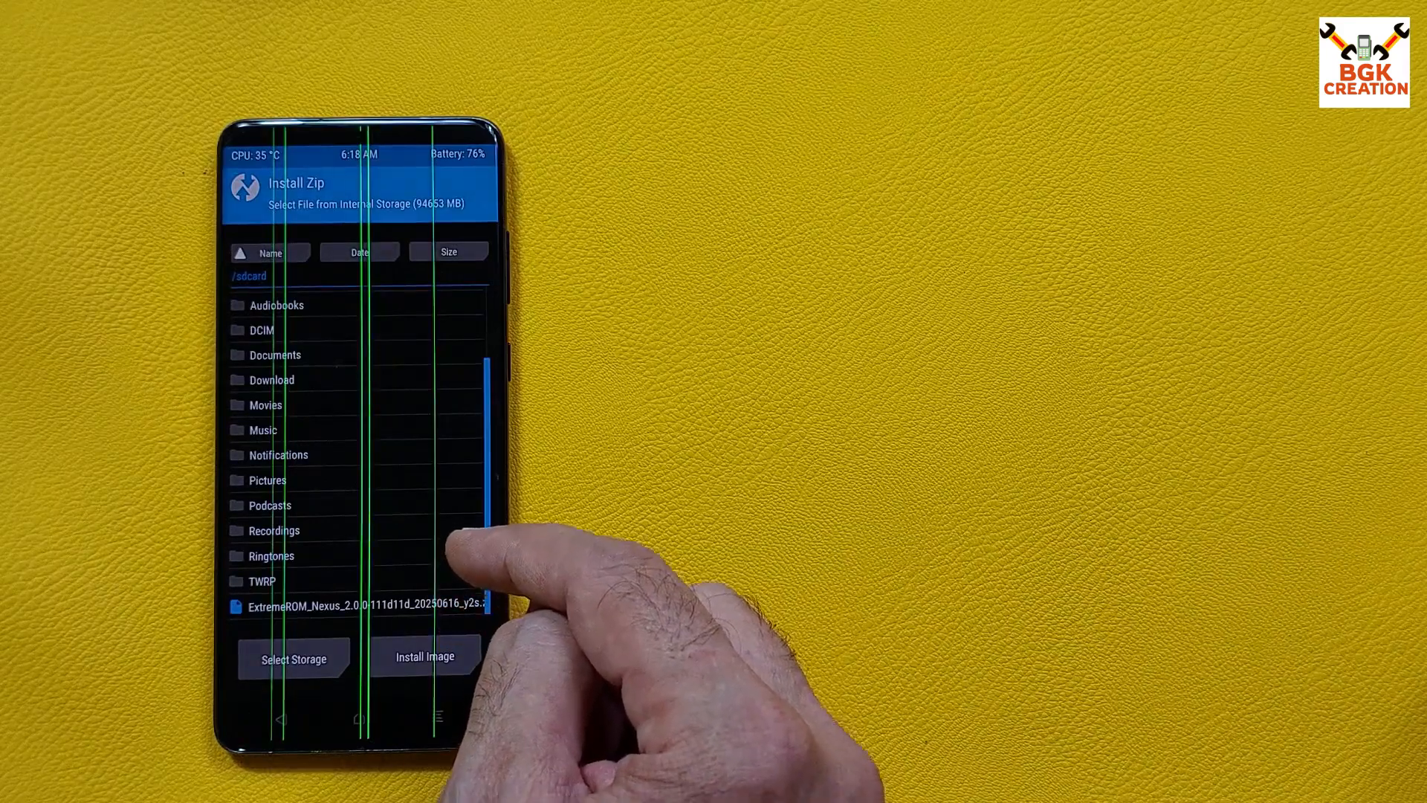
click(272, 380)
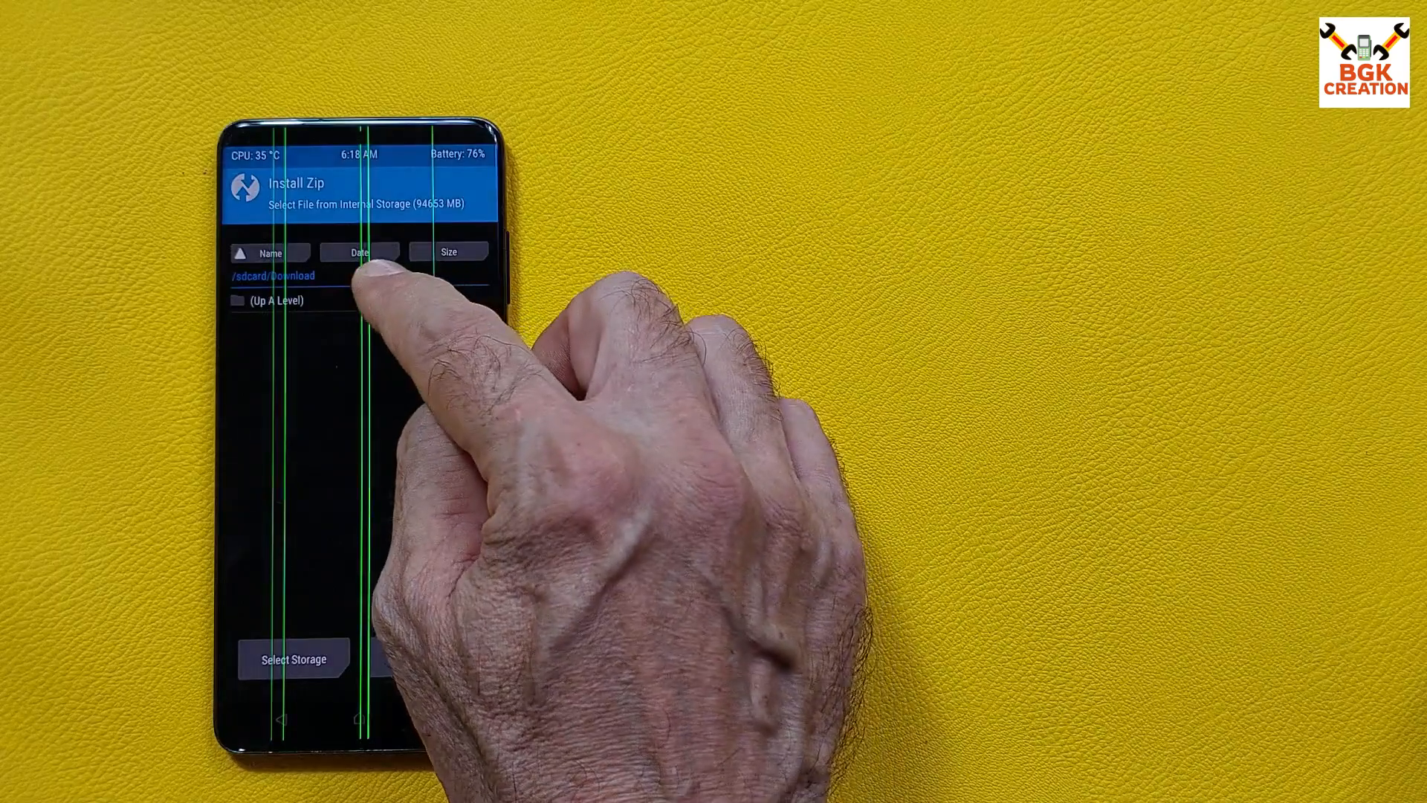
Select the ExtremeROM Nexus 2.0.0 zip from the parent folder and flash it
click(273, 299)
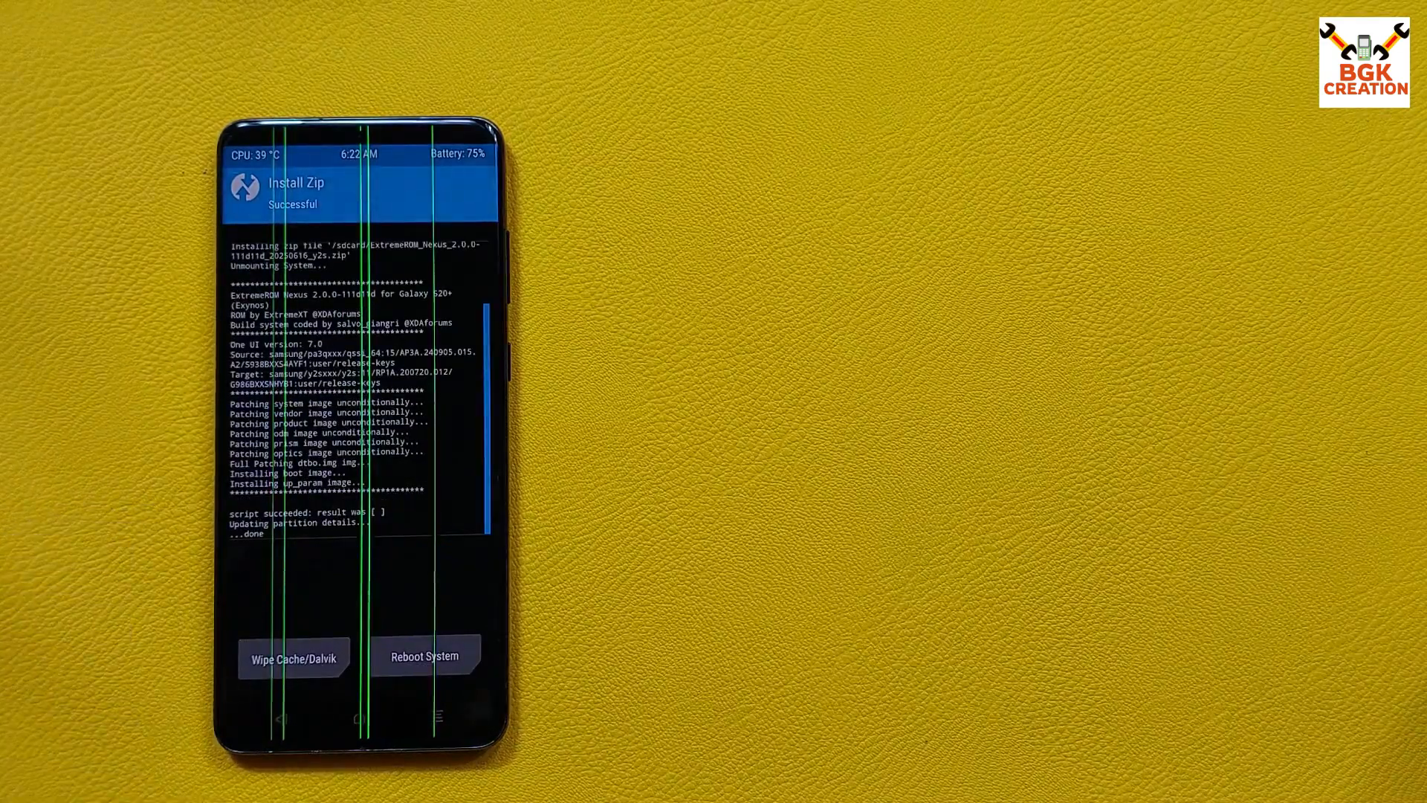
click(293, 657)
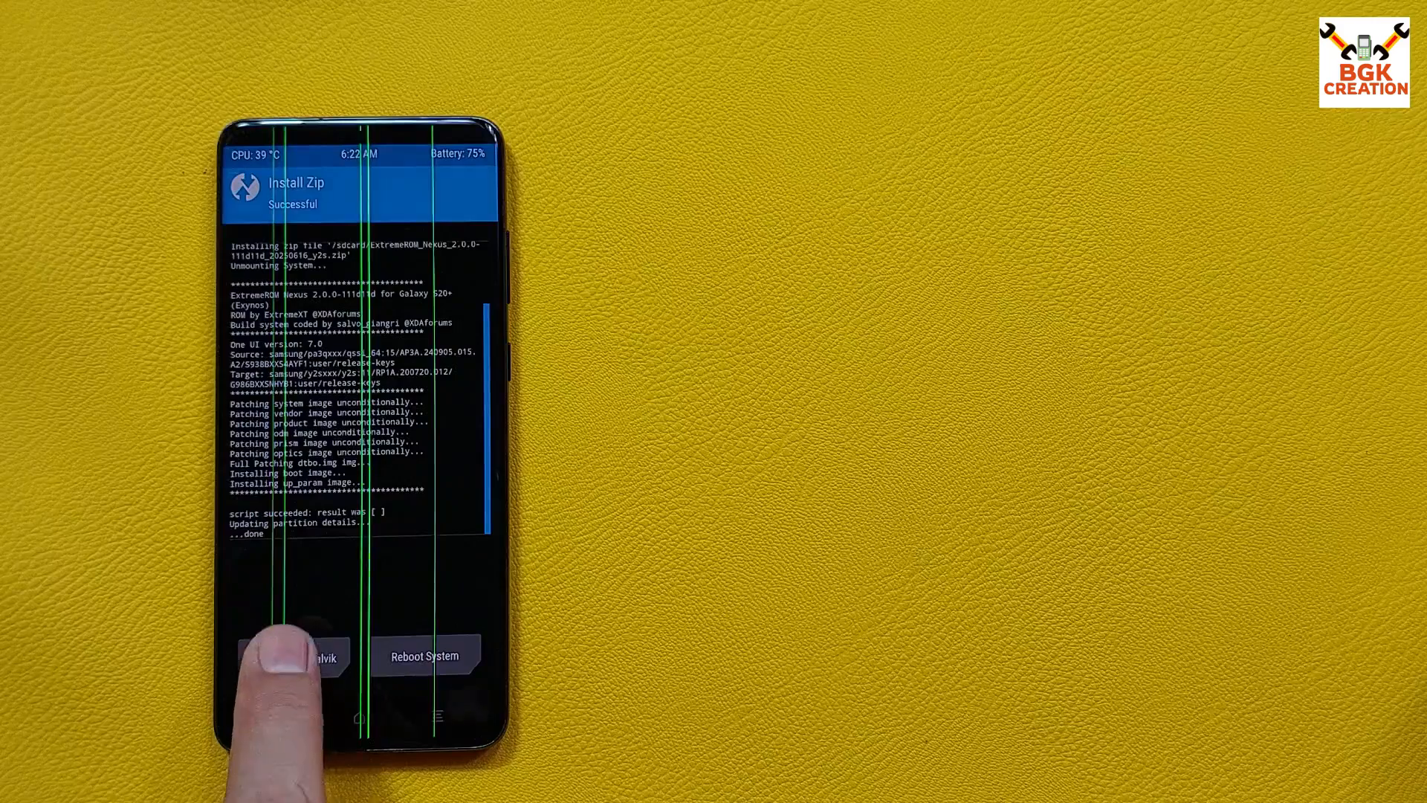
Wipe cache and Dalvik after the flash, then reboot into the system
click(305, 655)
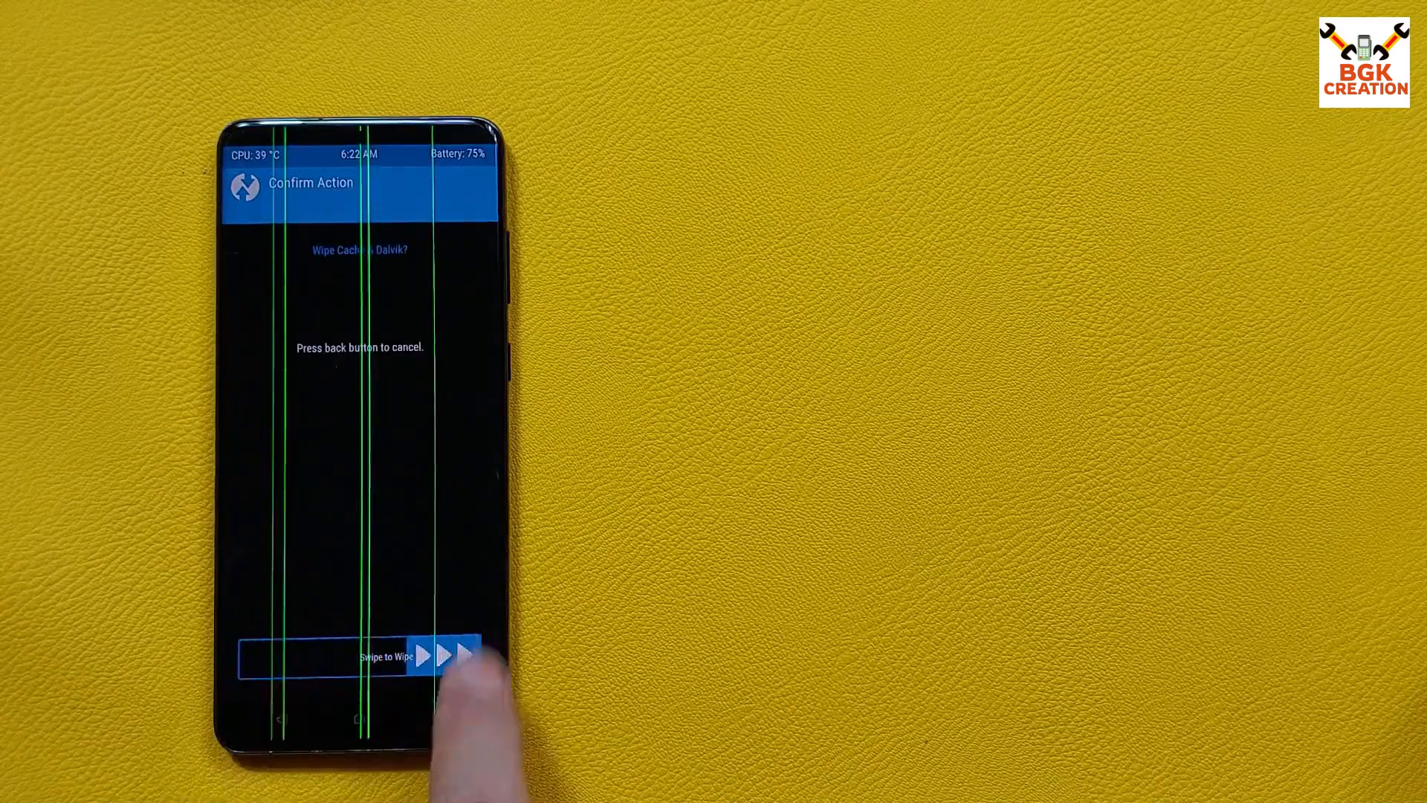
drag(382, 656, 469, 655)
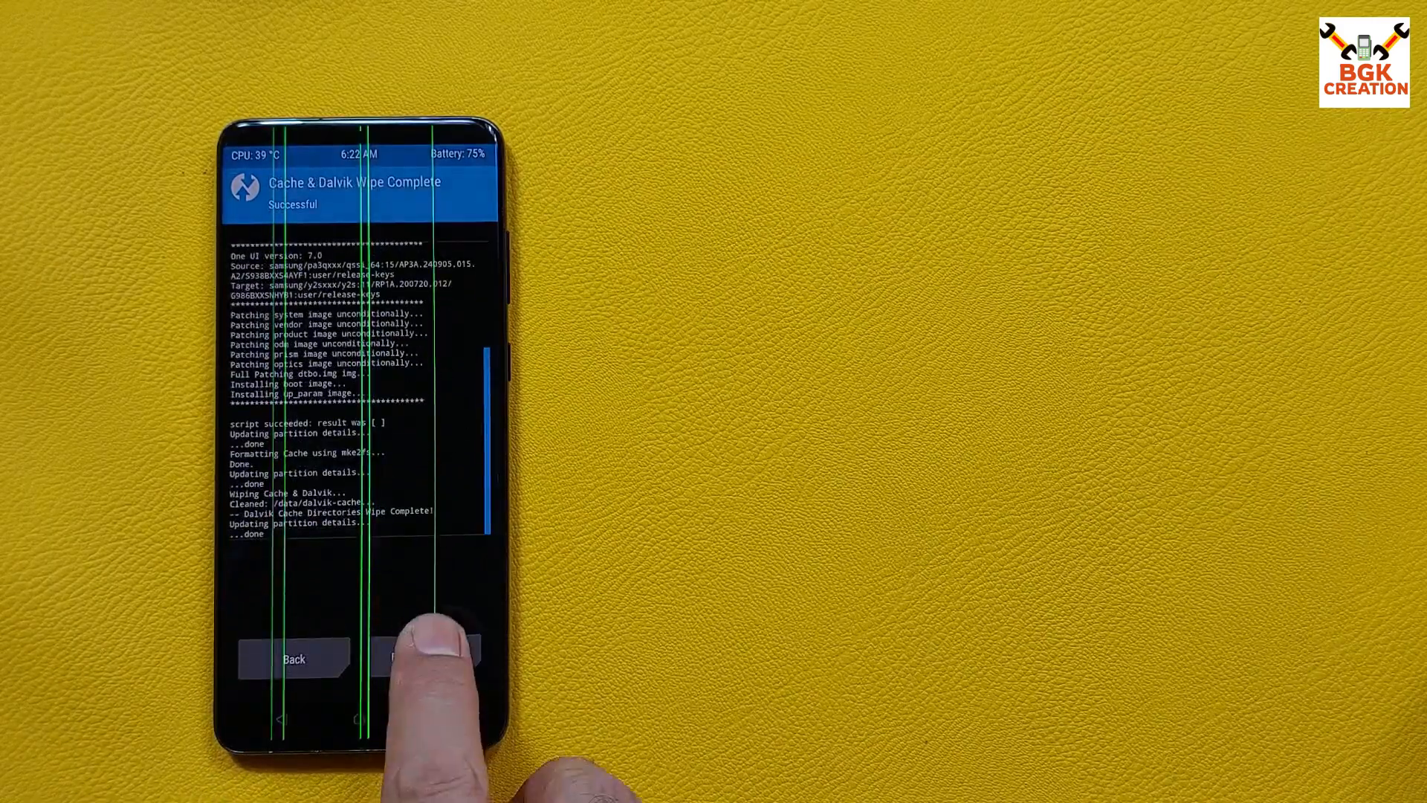
click(428, 659)
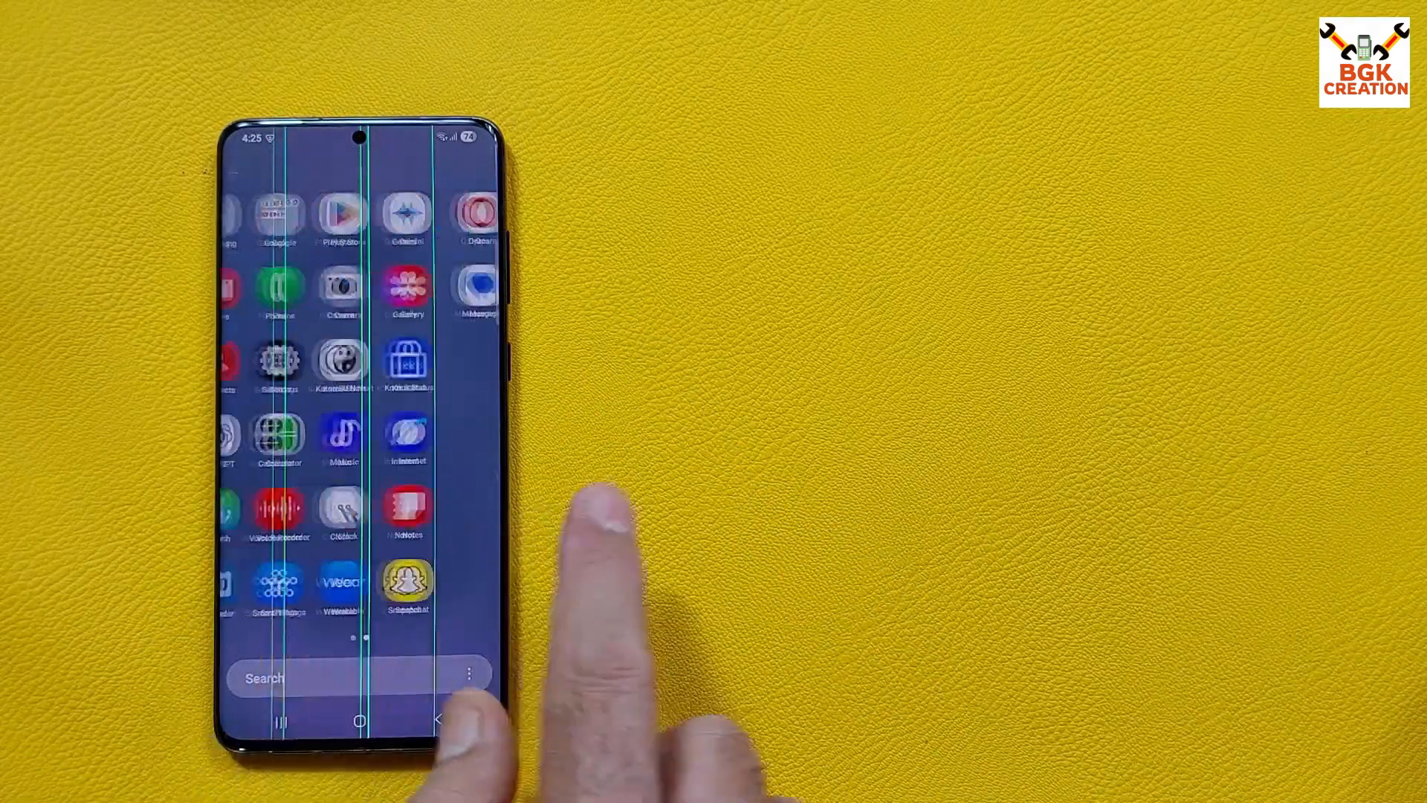
Swipe through the intact app drawer and launch the Settings app
scroll(left, 3)
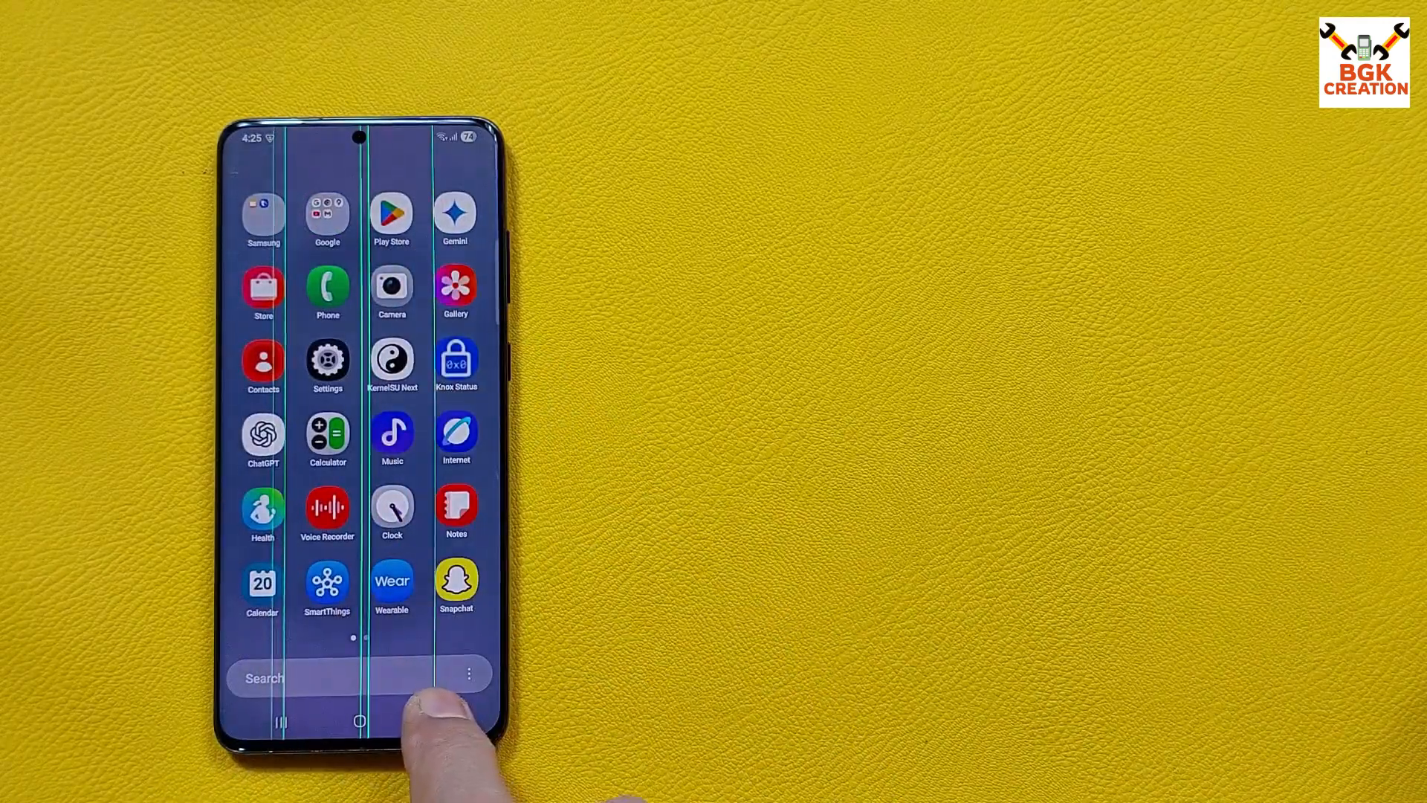
click(326, 357)
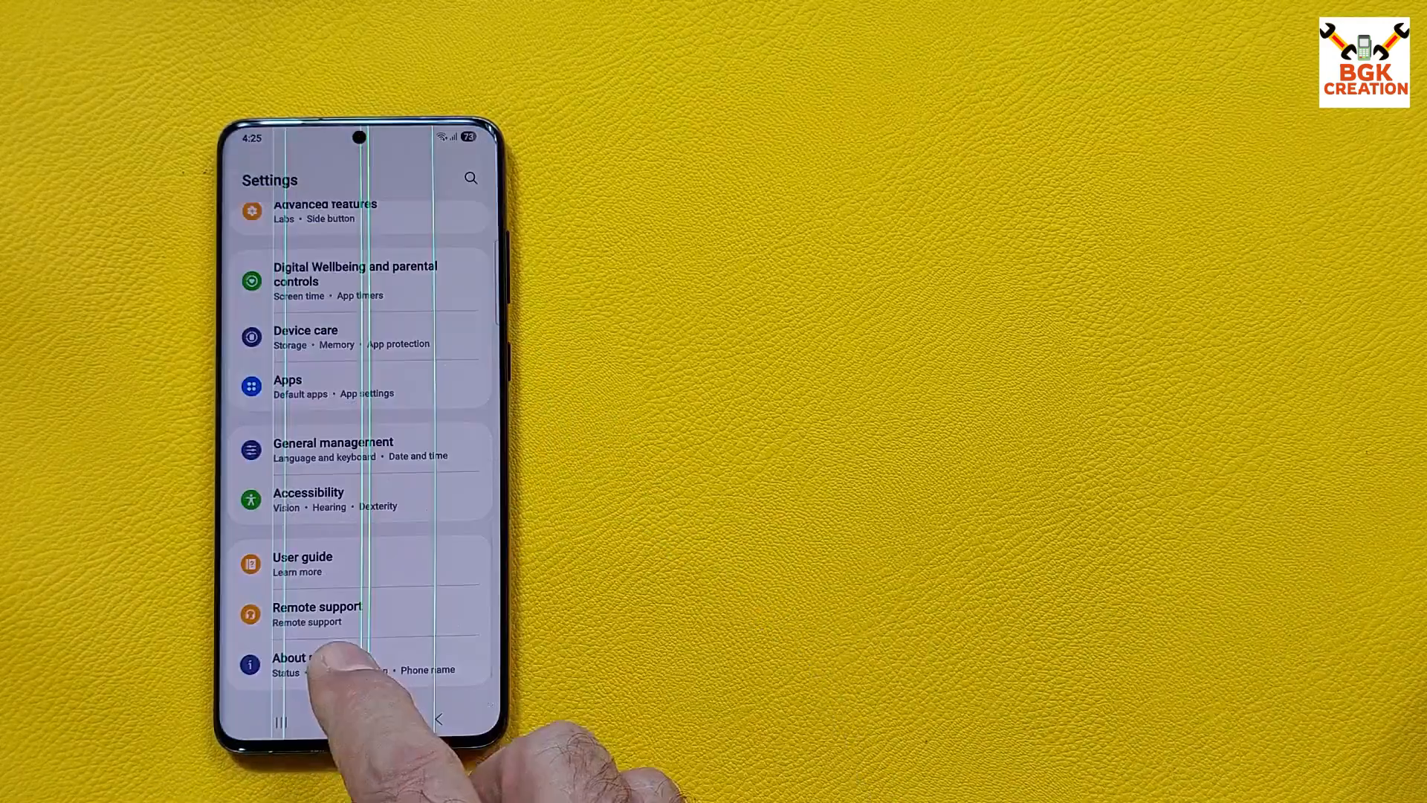
Show Software information with Build number ExtremeROM Nexus 2.0.0 via About phone
click(309, 663)
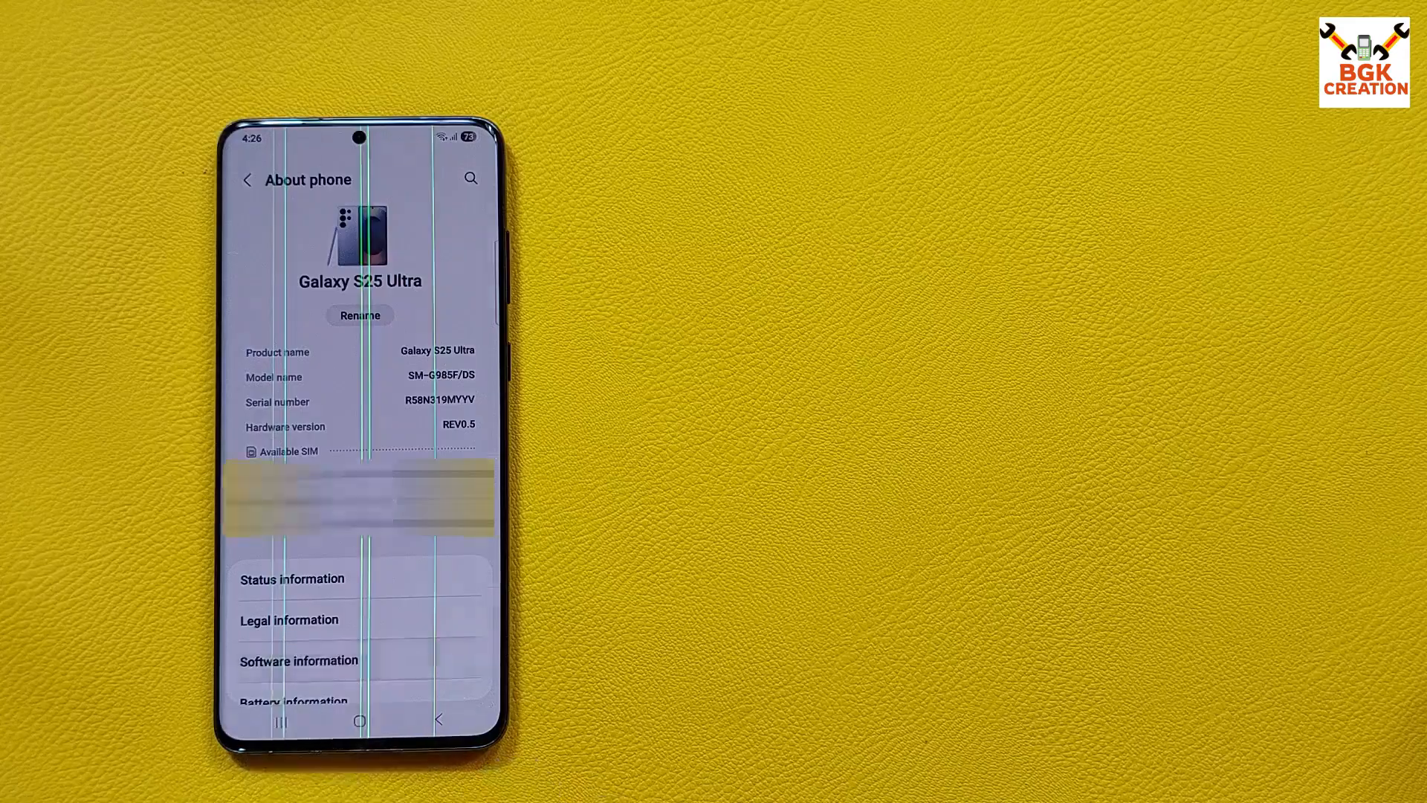
click(297, 660)
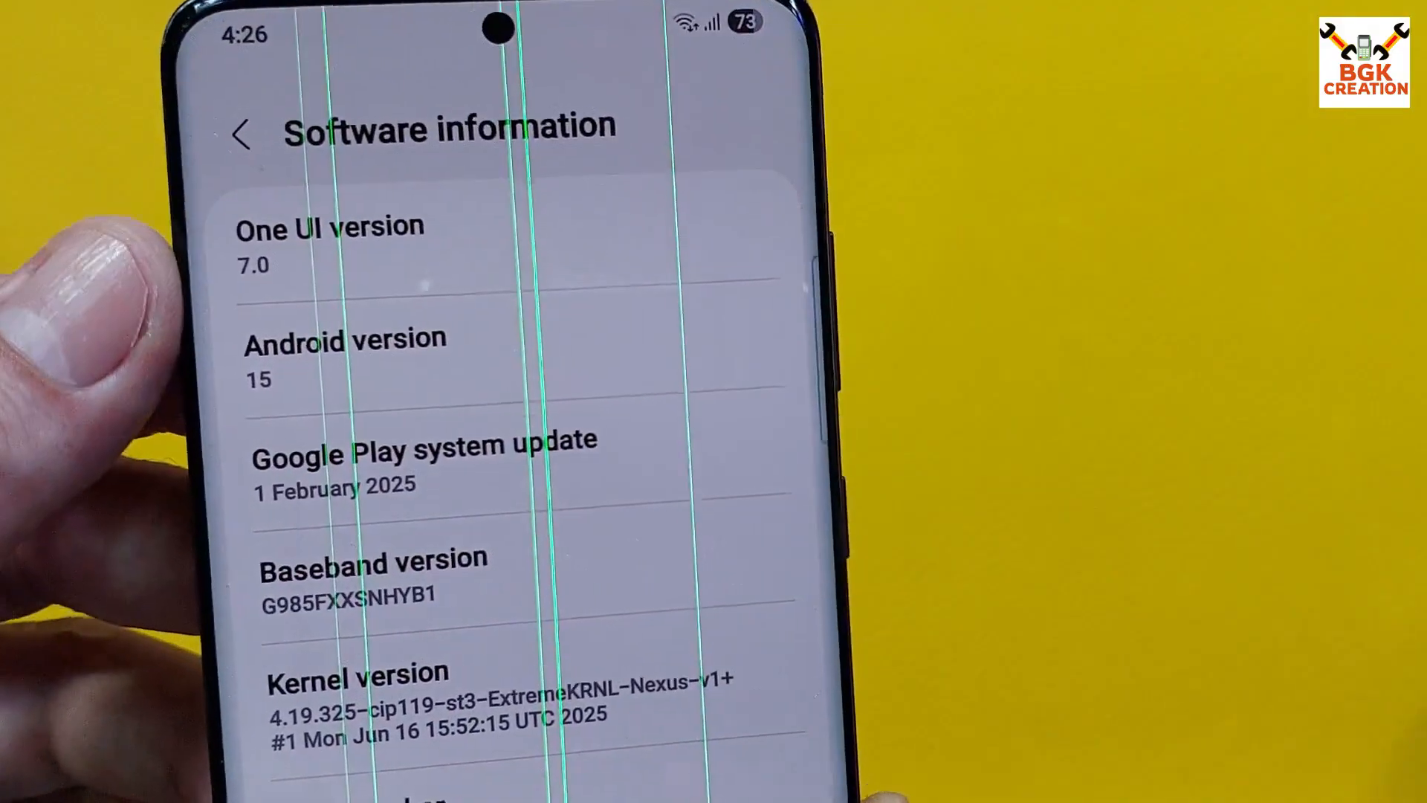
scroll(down, 3)
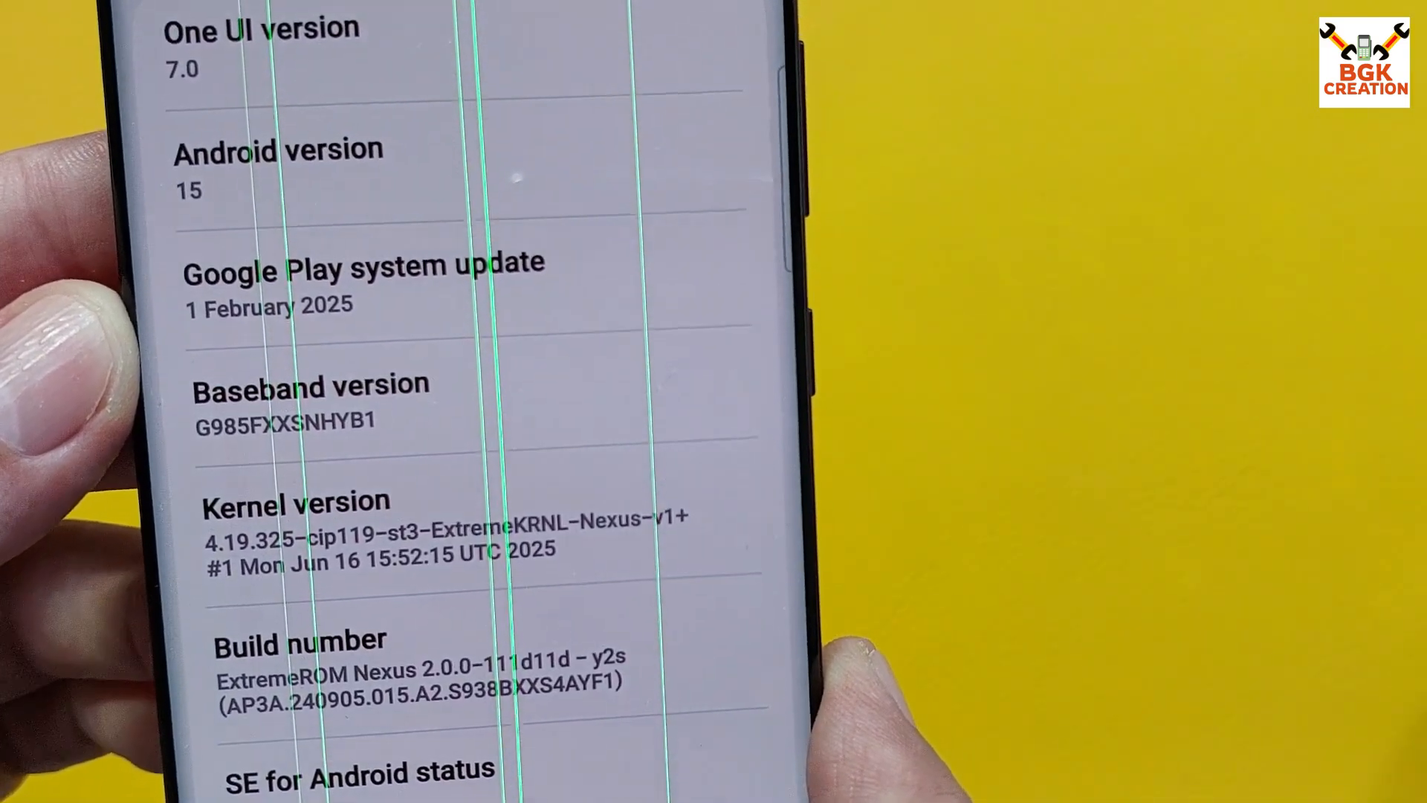
scroll(down, 3)
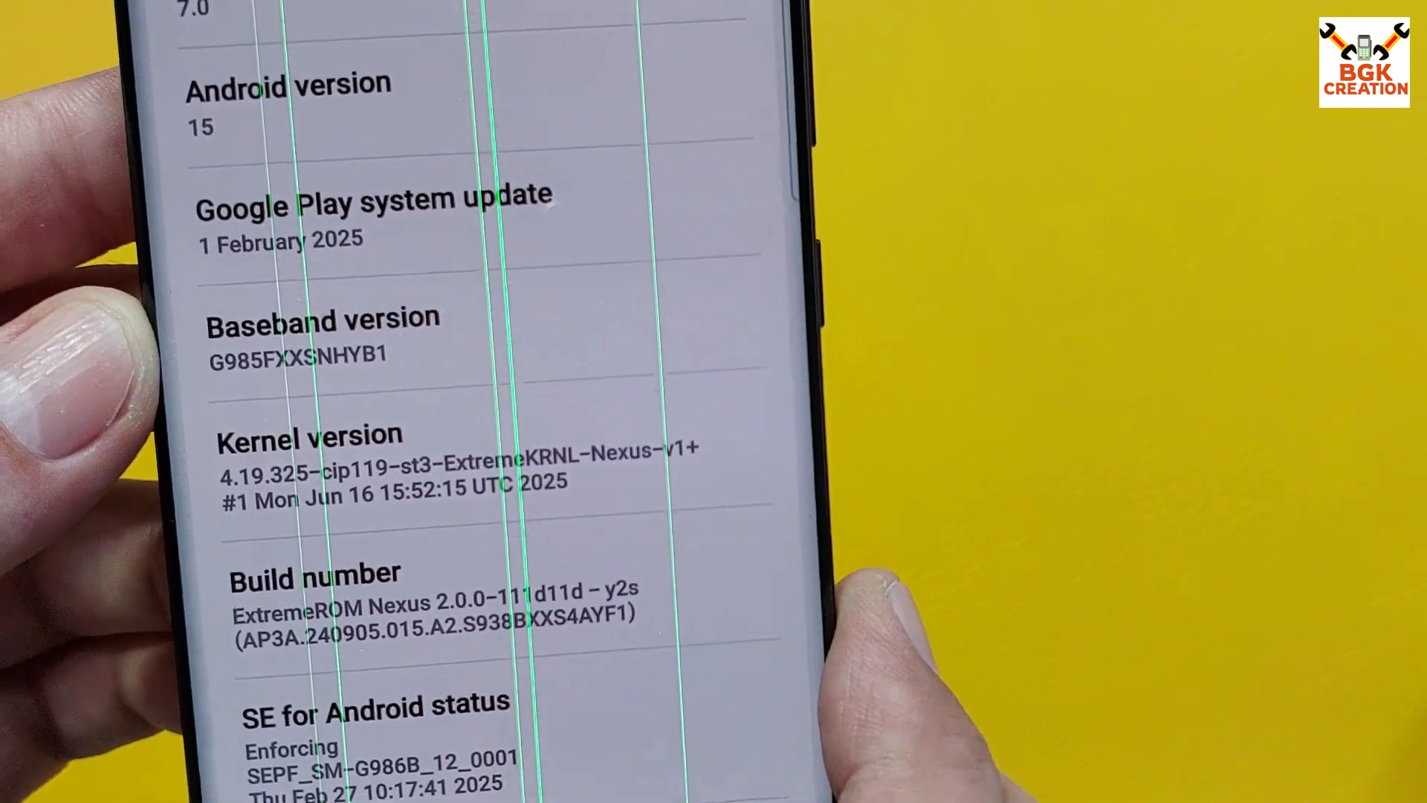